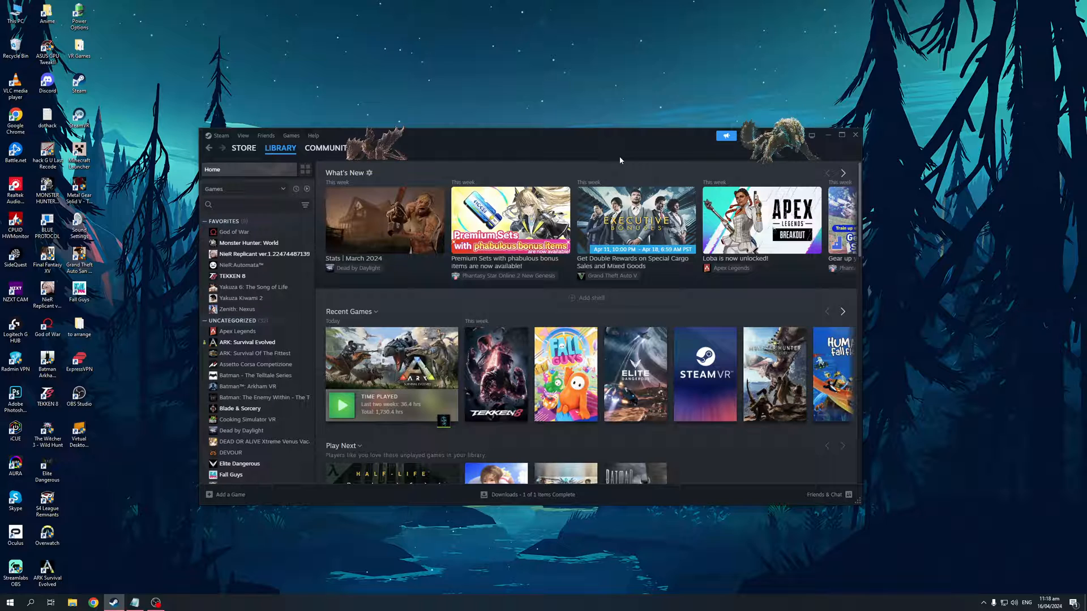
pyautogui.moveTo(612, 159)
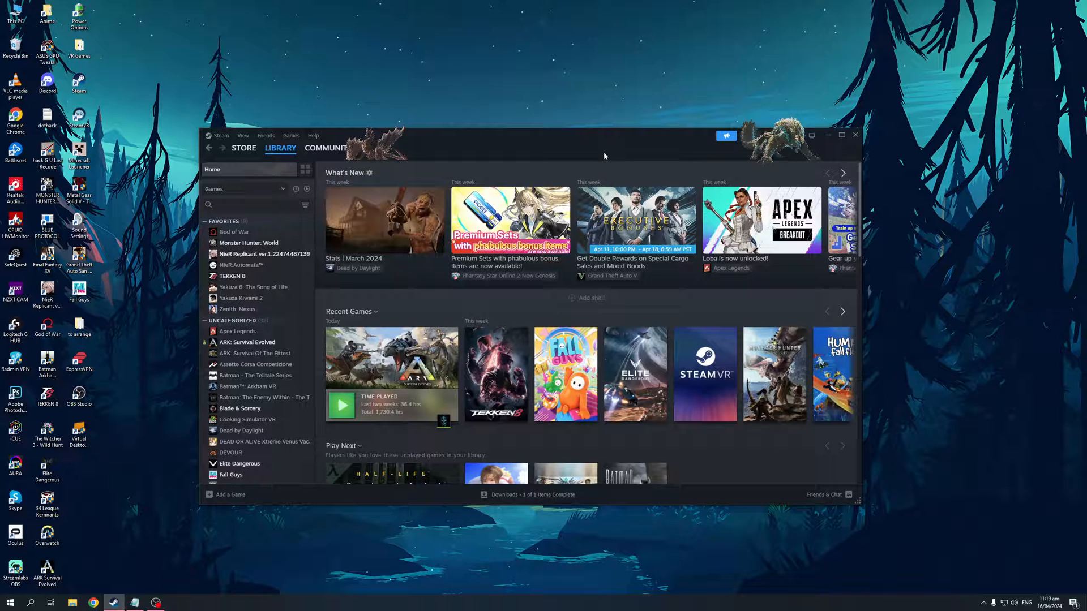
pyautogui.moveTo(529, 149)
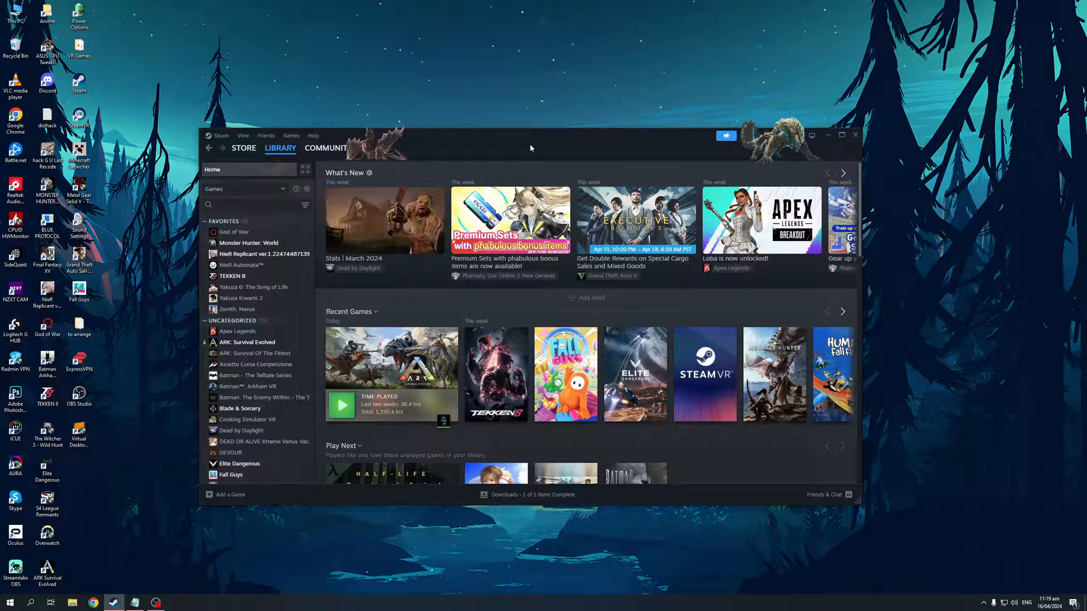
pyautogui.moveTo(567, 151)
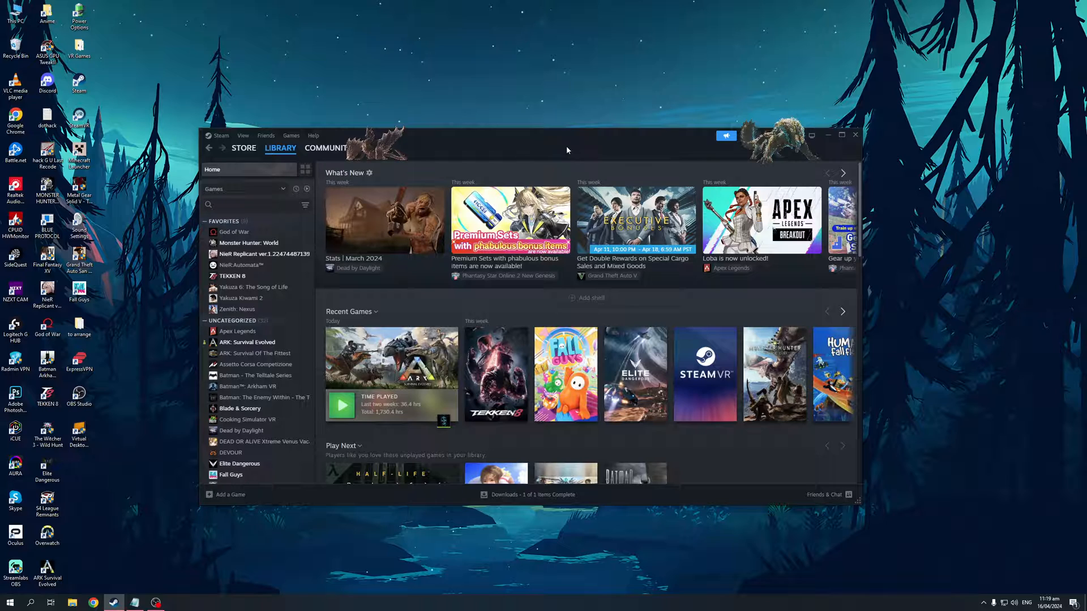
pyautogui.moveTo(480, 156)
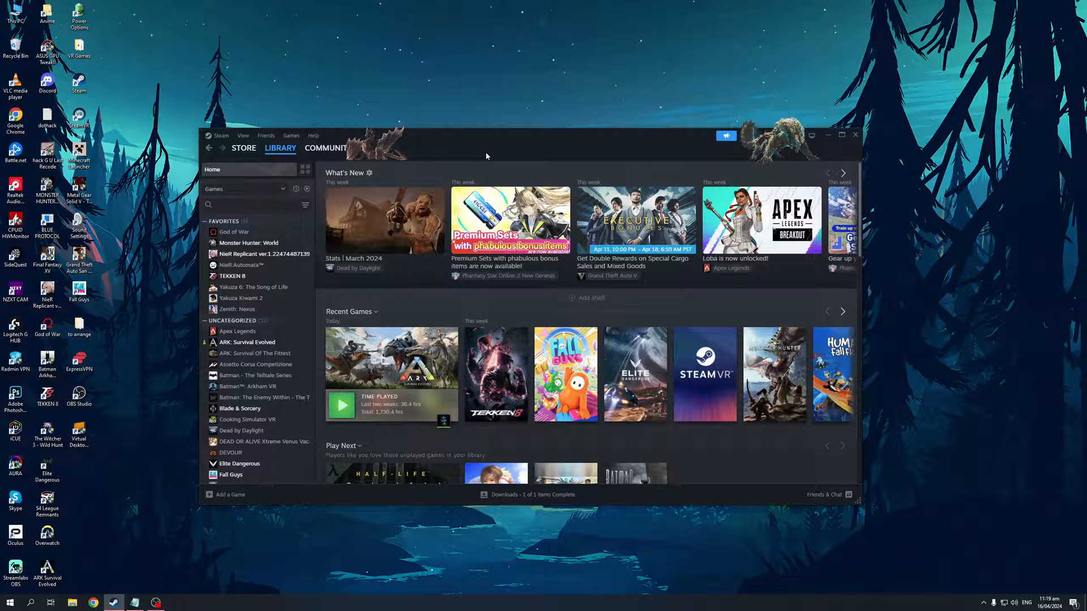
pyautogui.moveTo(272, 180)
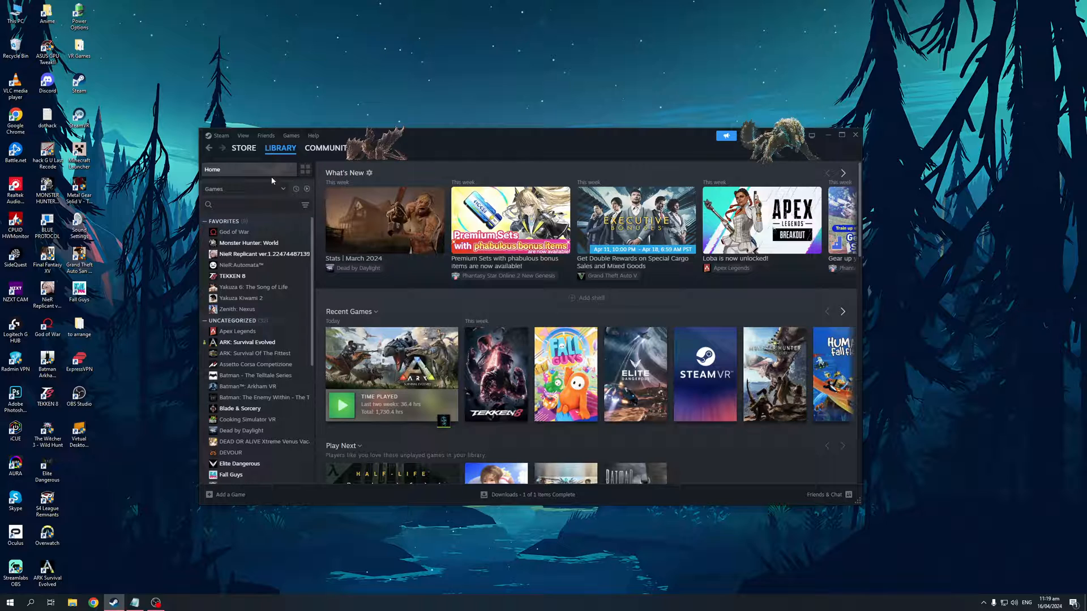
pyautogui.moveTo(215, 139)
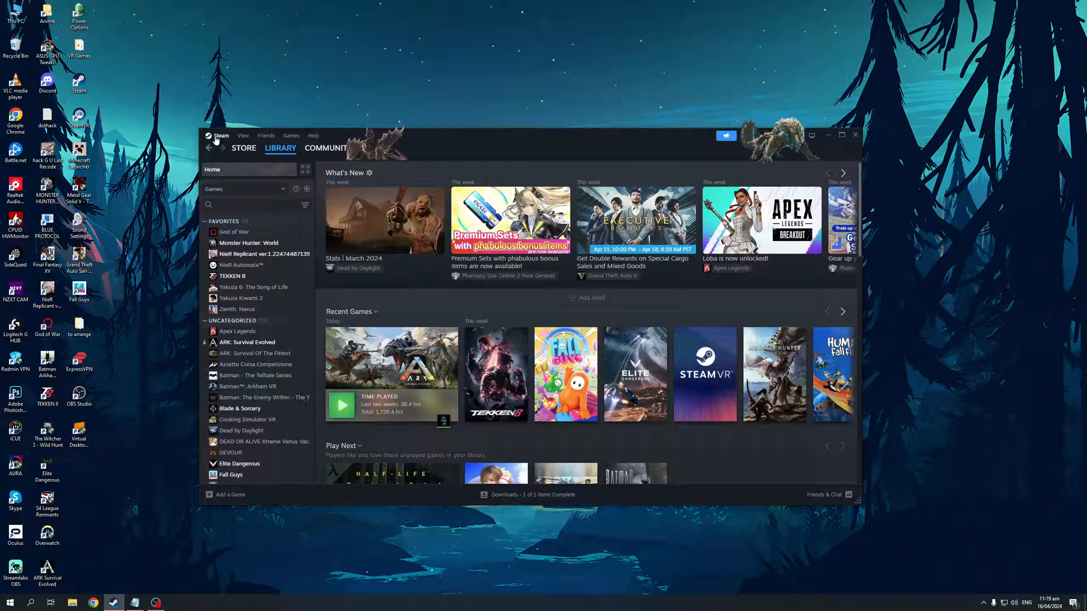
# Step: Show the Steam client's main menu with account, update and settings options
pyautogui.click(221, 134)
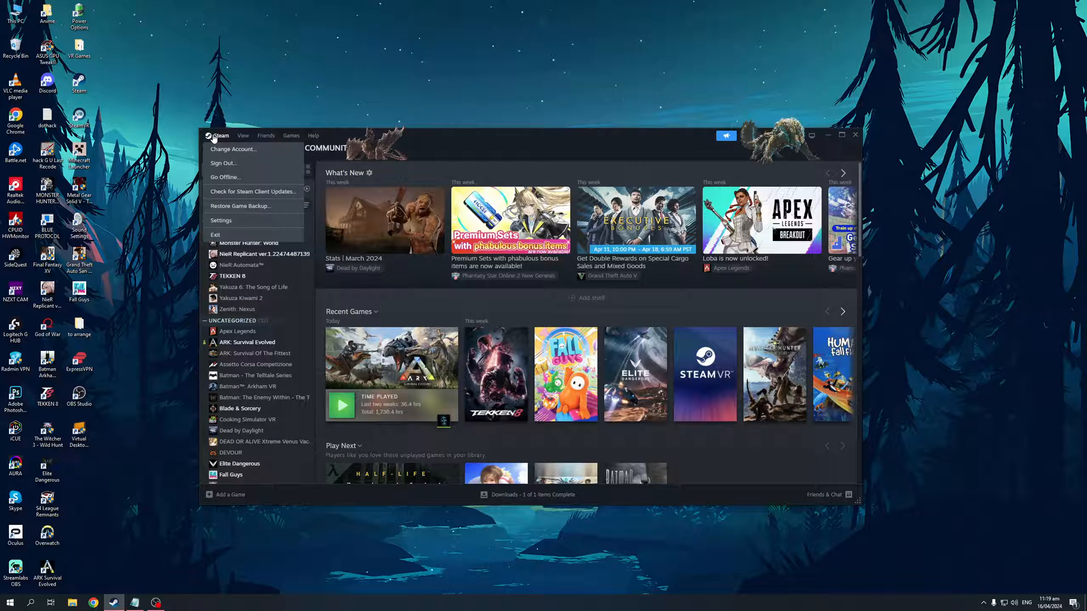
pyautogui.moveTo(233, 149)
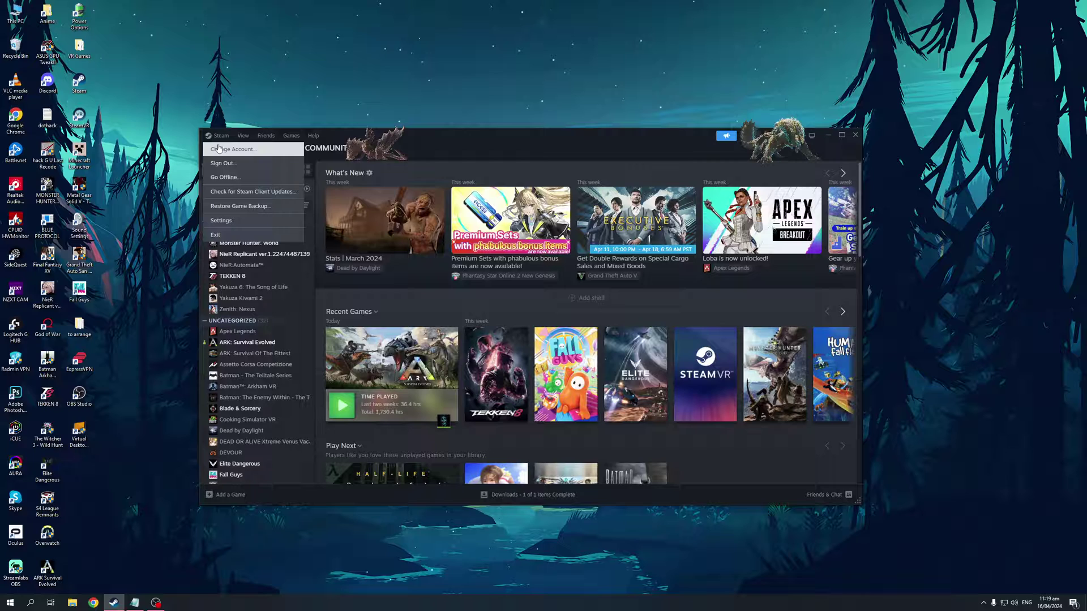
pyautogui.moveTo(231, 163)
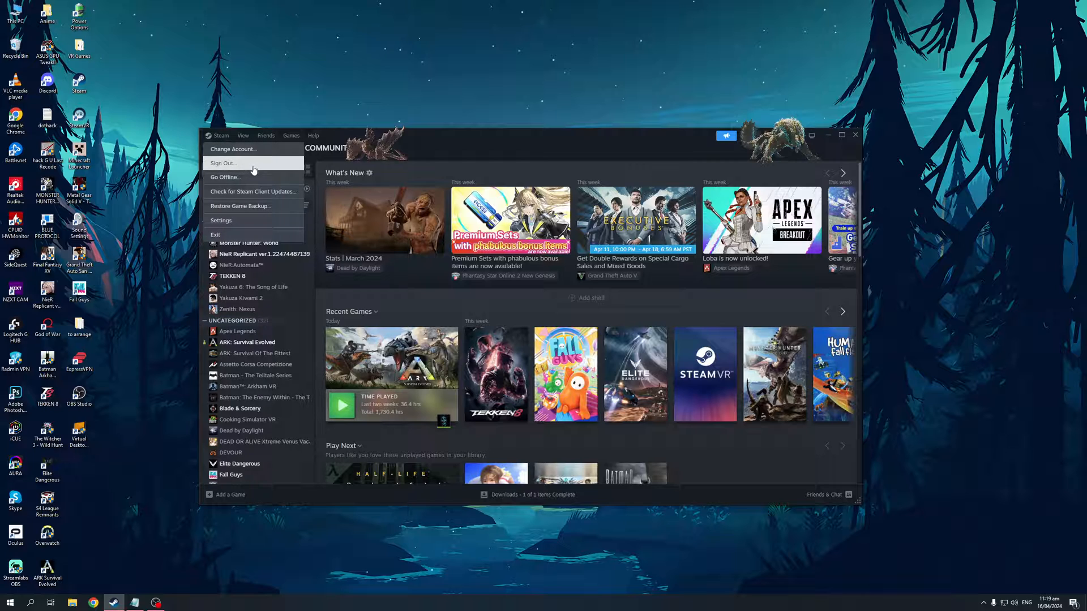
pyautogui.moveTo(252, 206)
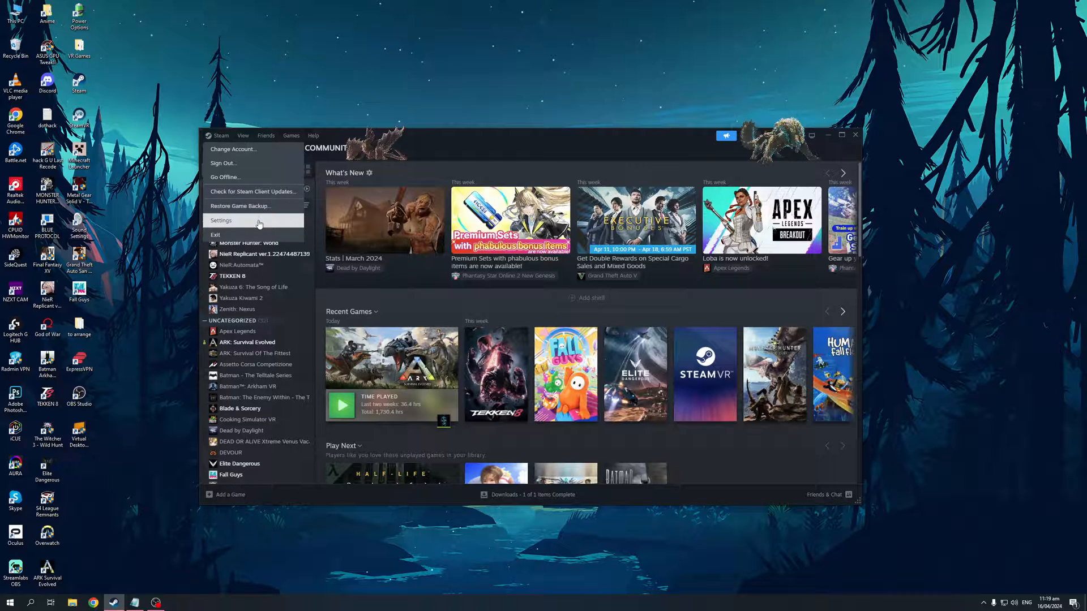
pyautogui.moveTo(416, 157)
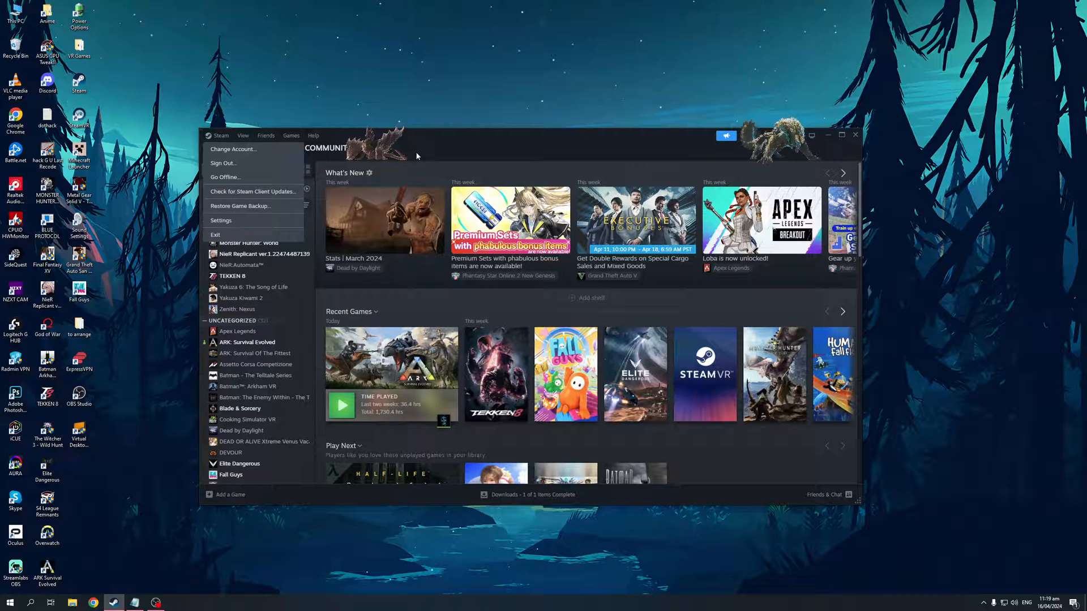
# Step: Bring up Steam Settings on the Interface page
pyautogui.click(220, 220)
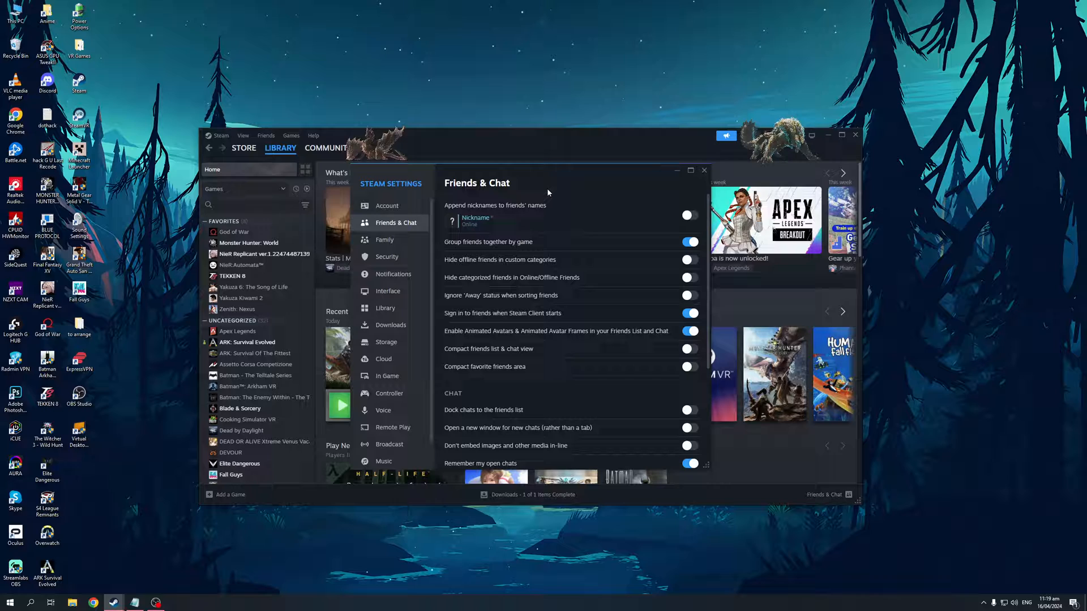
pyautogui.moveTo(581, 193)
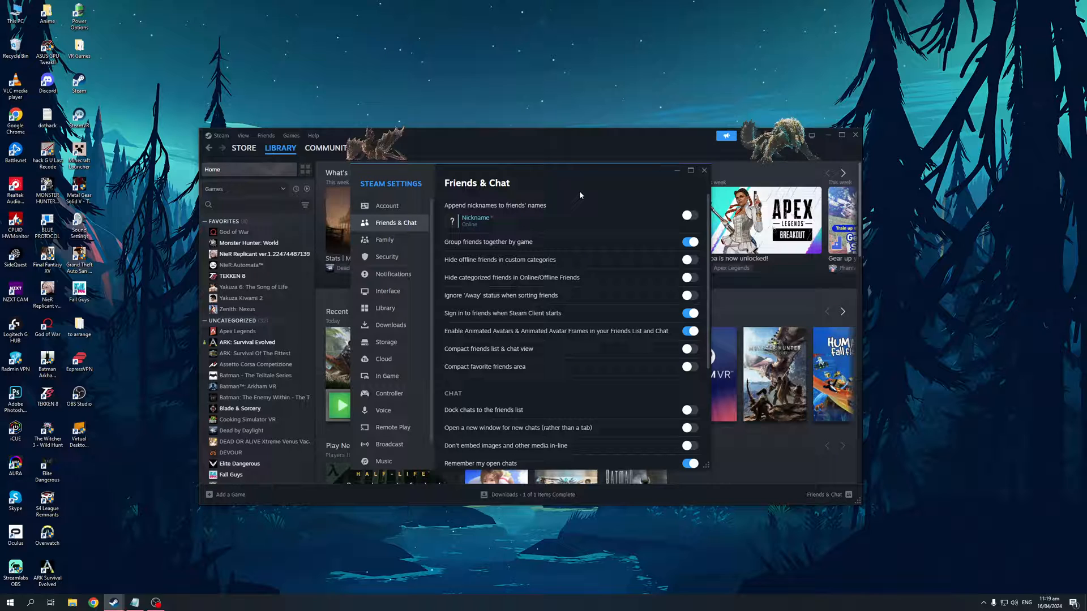
pyautogui.moveTo(588, 205)
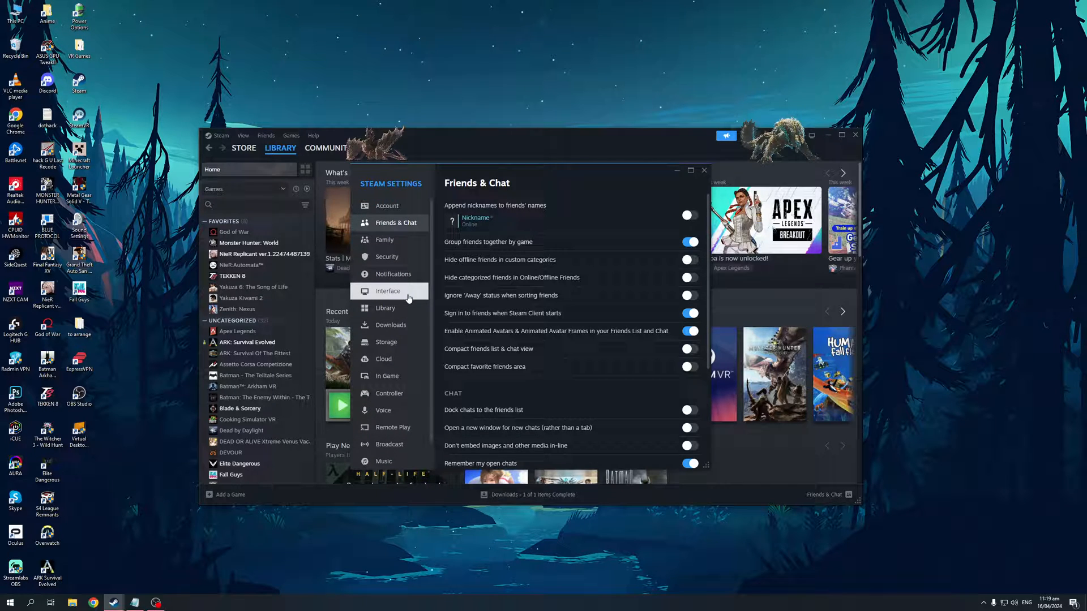
pyautogui.click(387, 291)
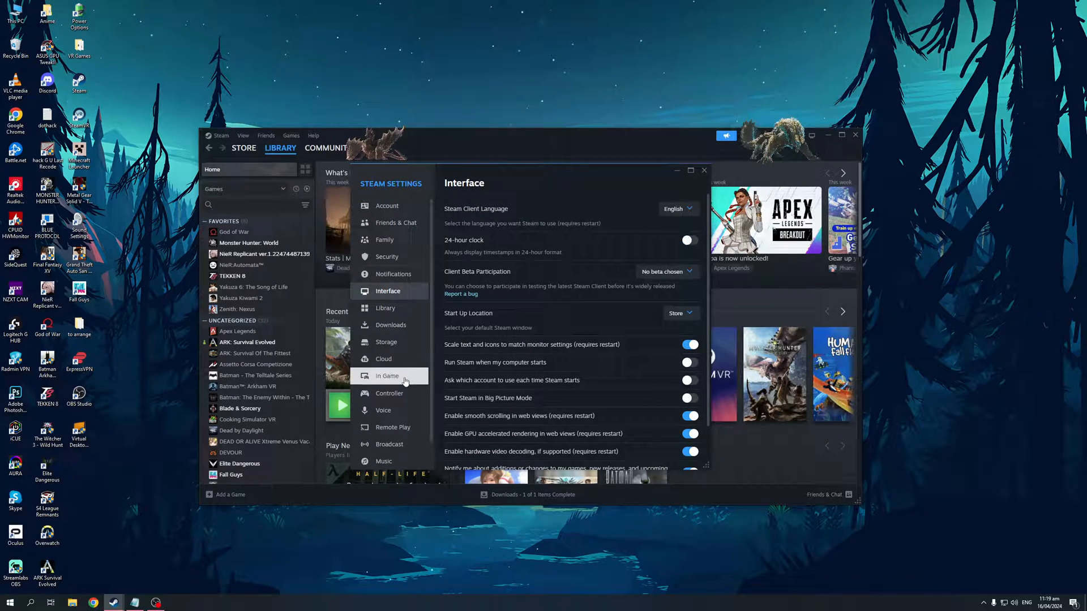
# Step: Switch the settings to the In Game page showing the overlay options turned off
pyautogui.click(387, 376)
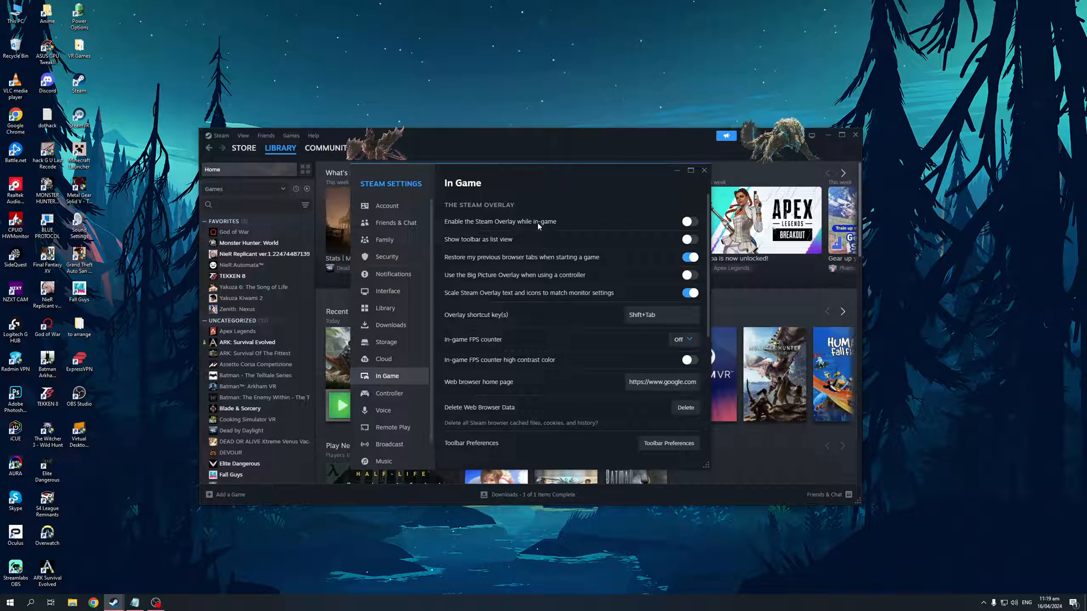
pyautogui.click(686, 221)
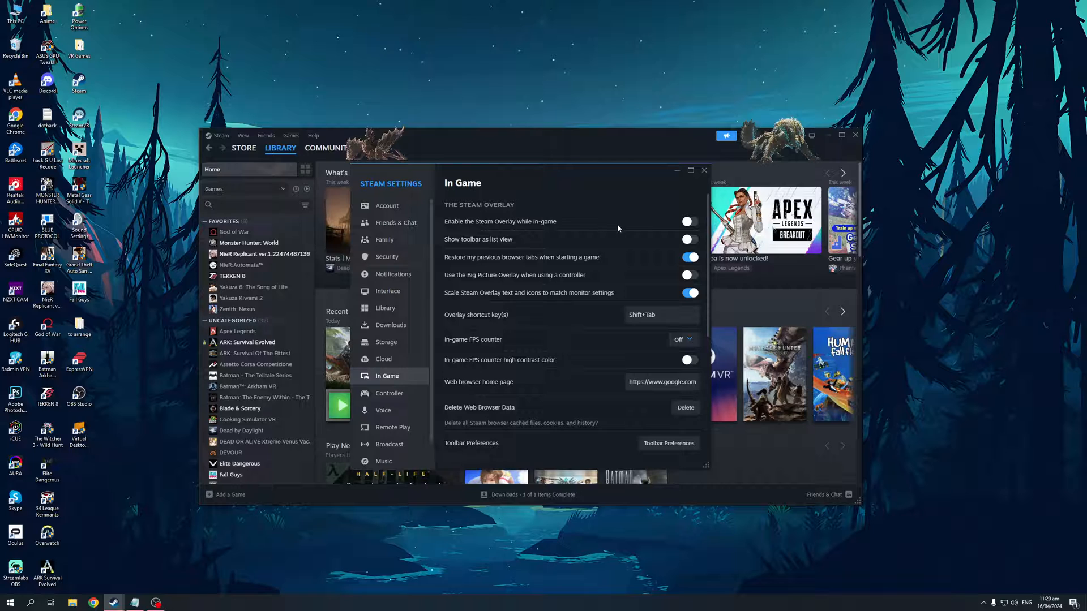
pyautogui.moveTo(590, 407)
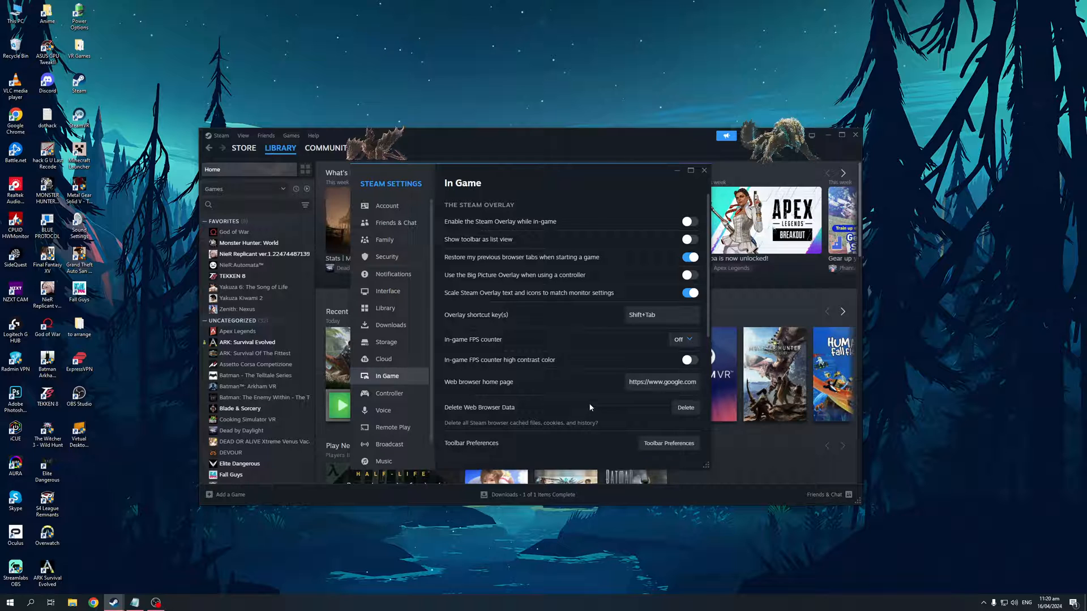
# Step: Reveal the Screenshots section with F12 as the screenshot shortcut key
pyautogui.scroll(-3)
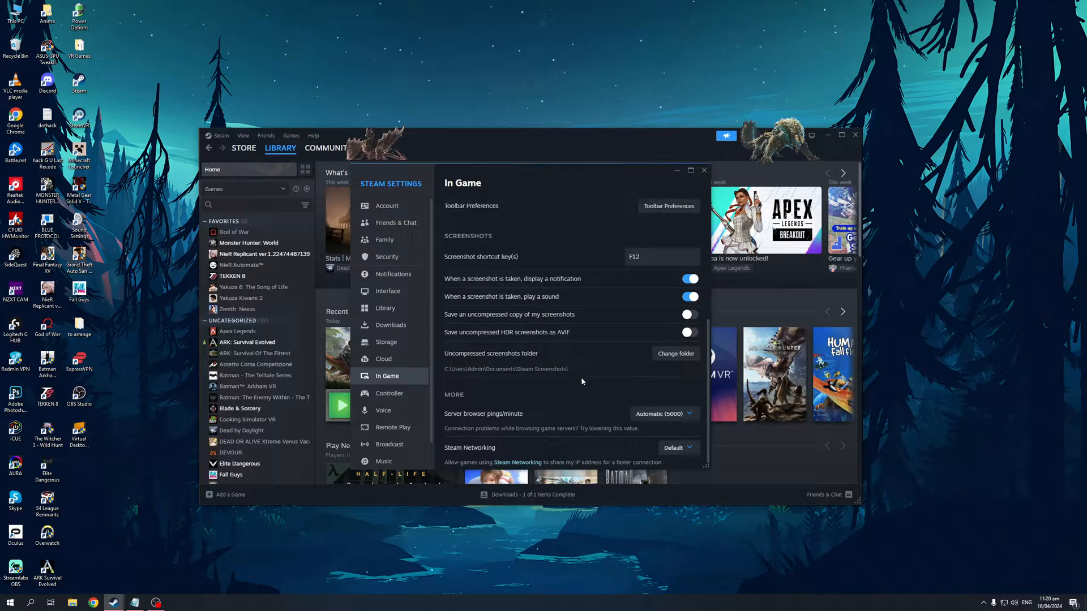
pyautogui.scroll(3)
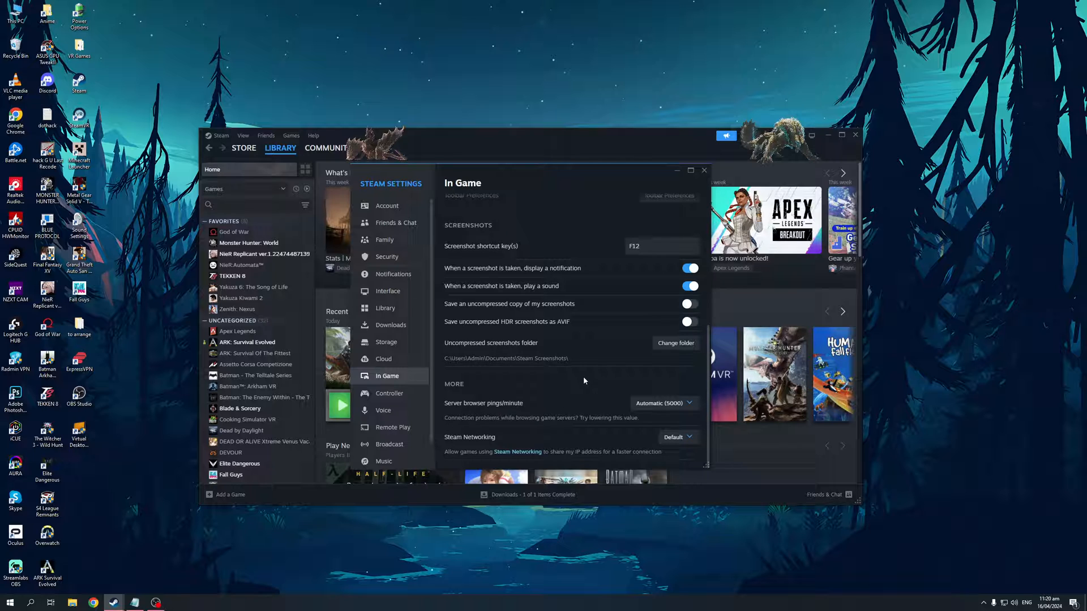
pyautogui.scroll(3)
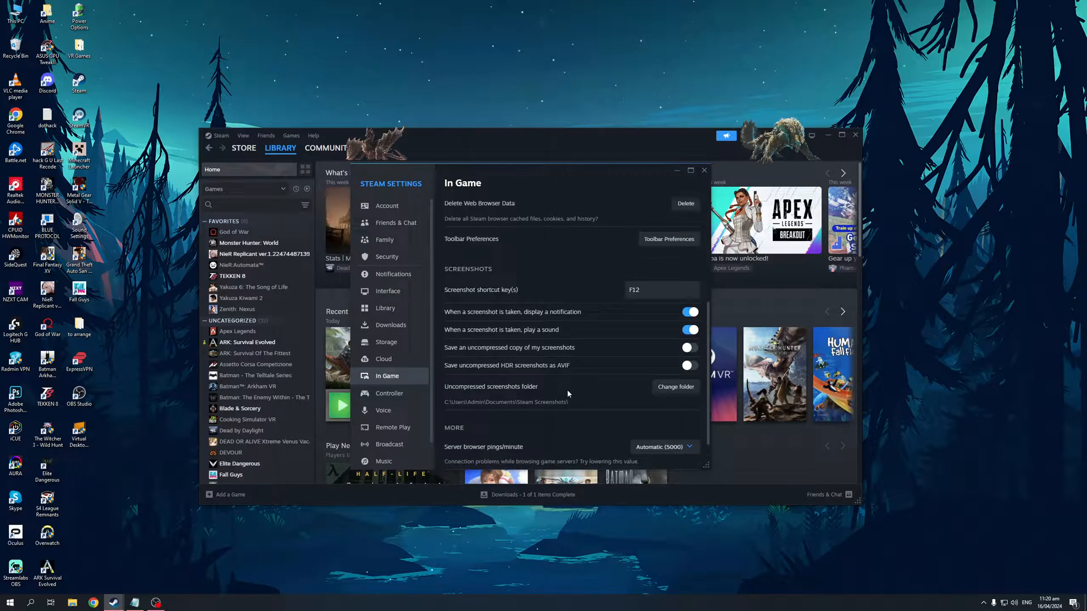
pyautogui.scroll(3)
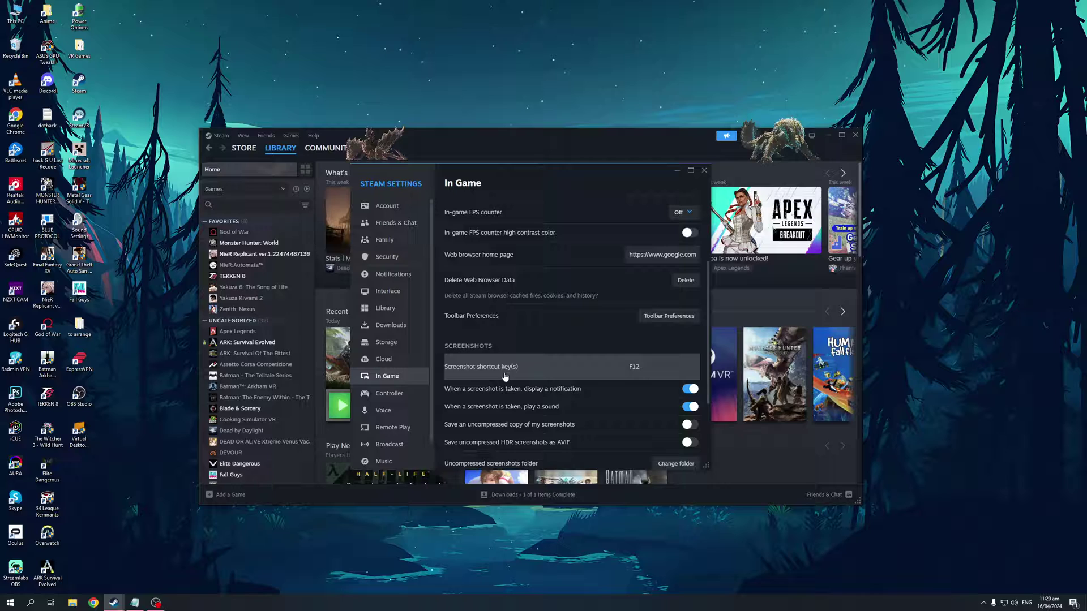
pyautogui.moveTo(554, 371)
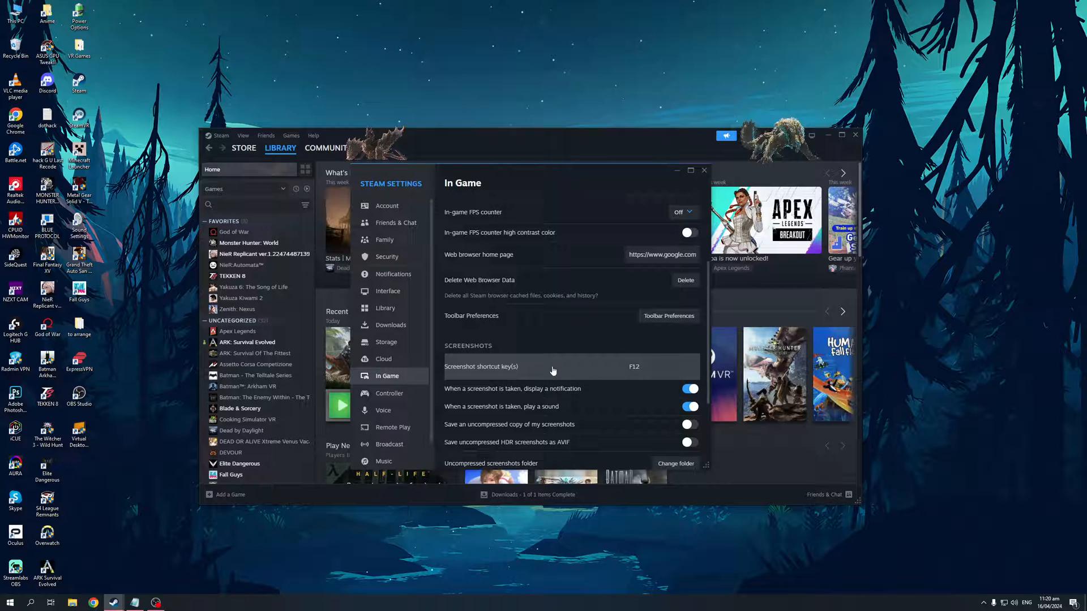
pyautogui.moveTo(641, 372)
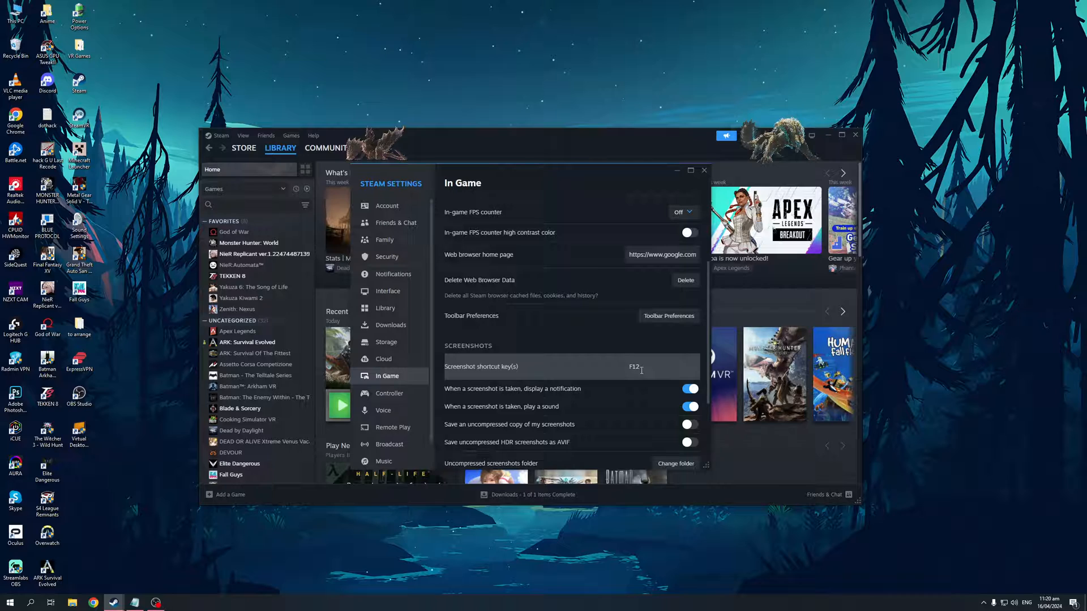
pyautogui.moveTo(598, 415)
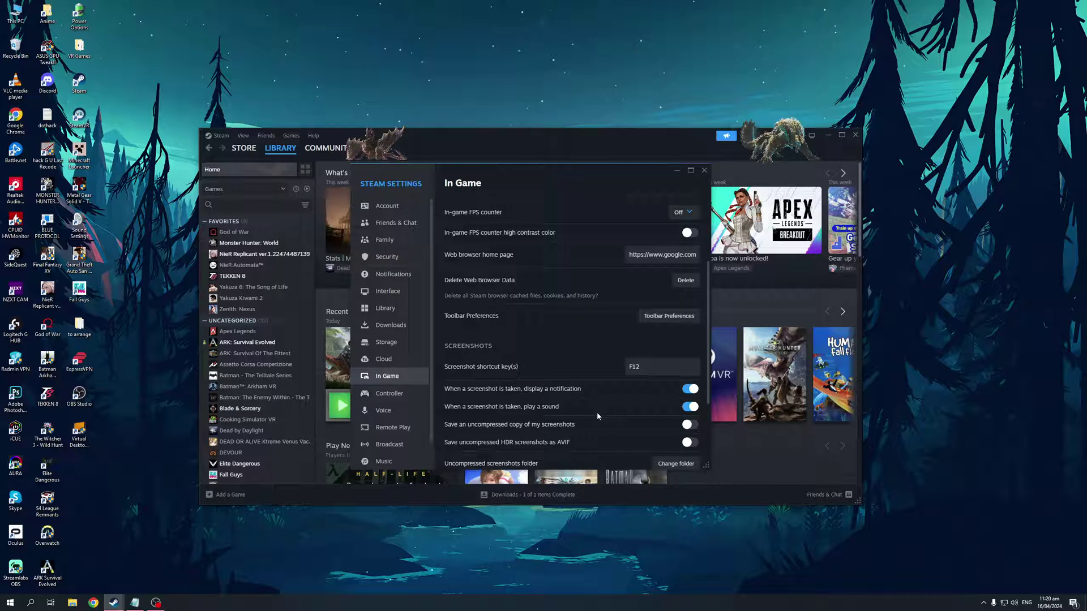
pyautogui.moveTo(531, 449)
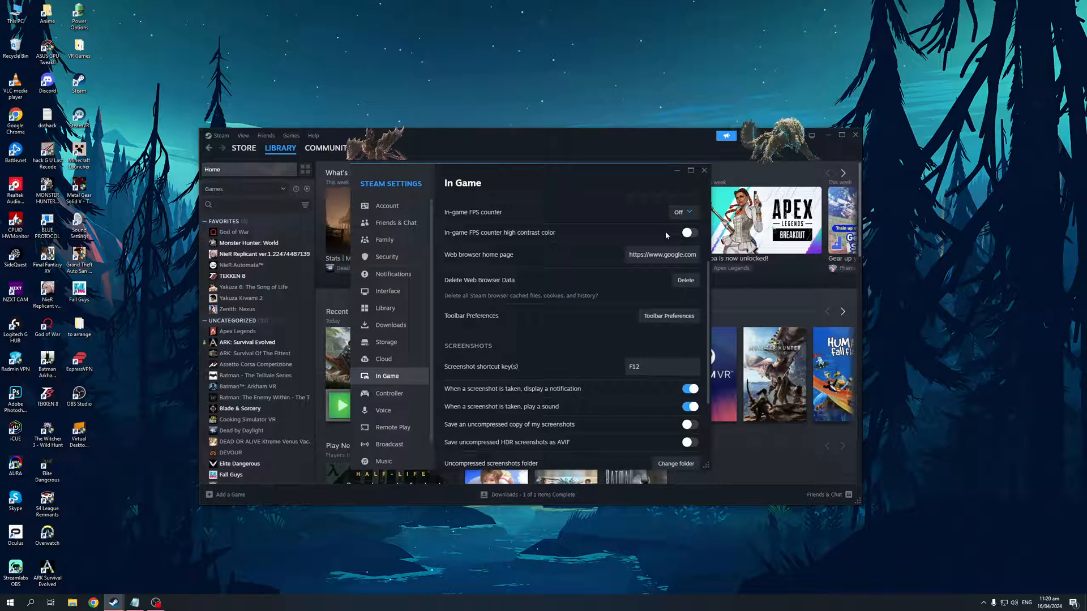
# Step: Close the settings window, returning to the library home page
pyautogui.click(704, 171)
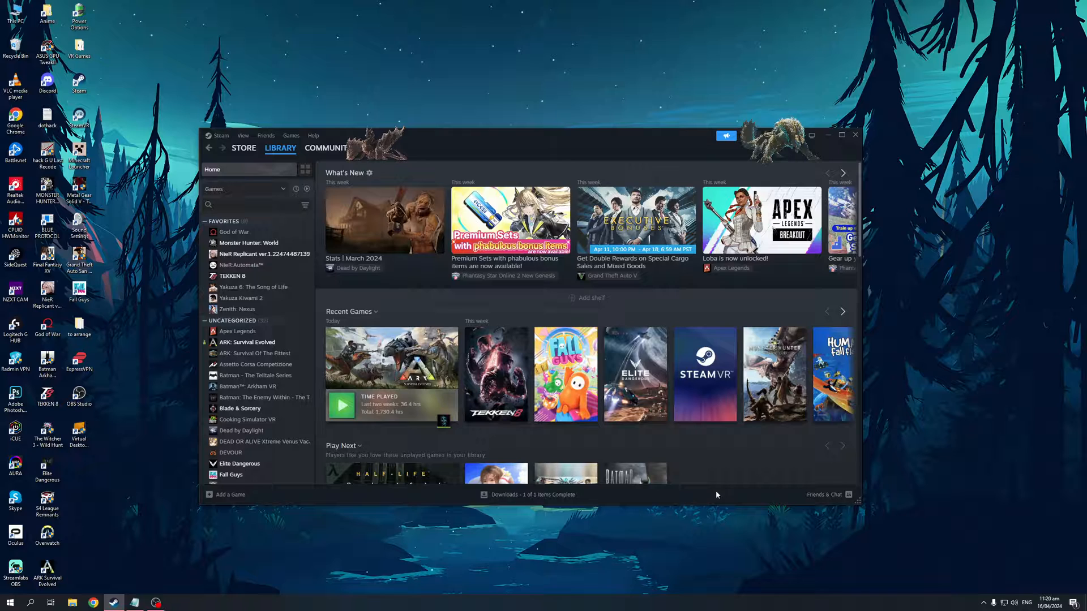
pyautogui.moveTo(726, 471)
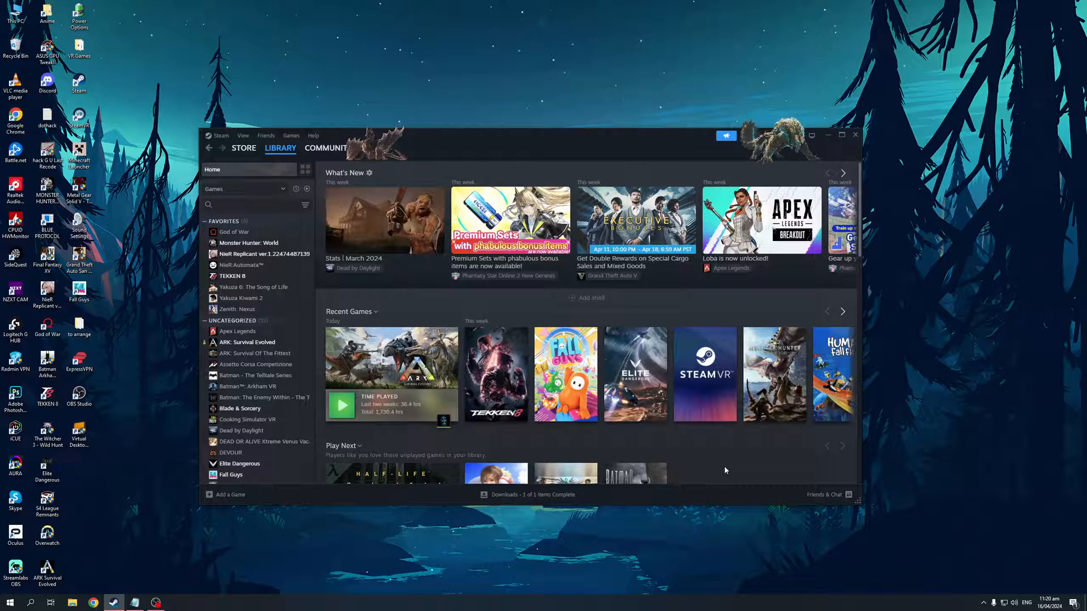
pyautogui.moveTo(721, 467)
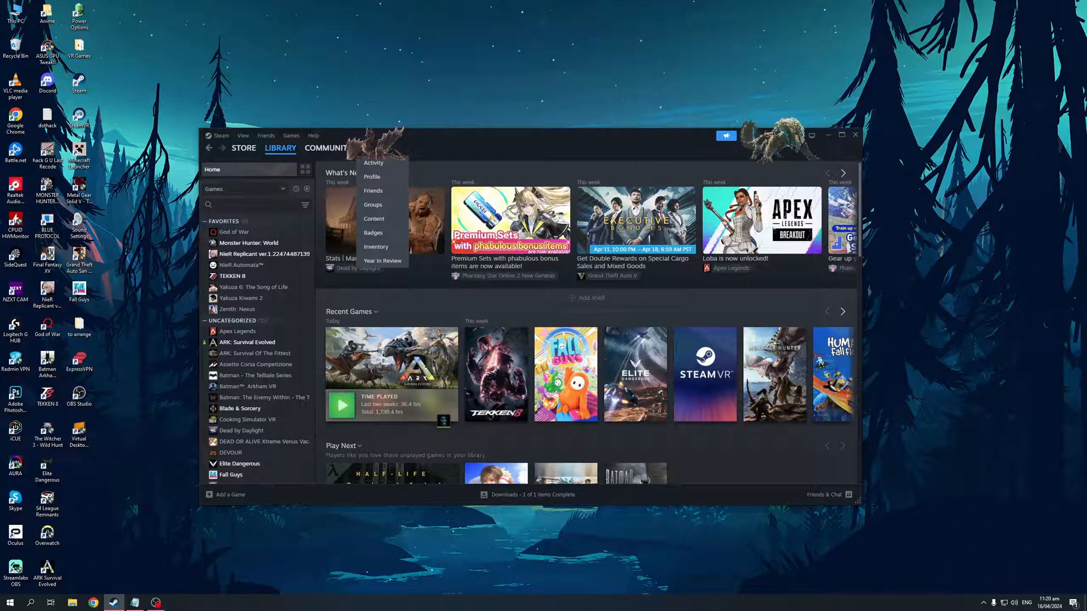
# Step: Go to my community profile and show its Screenshots page
pyautogui.click(357, 502)
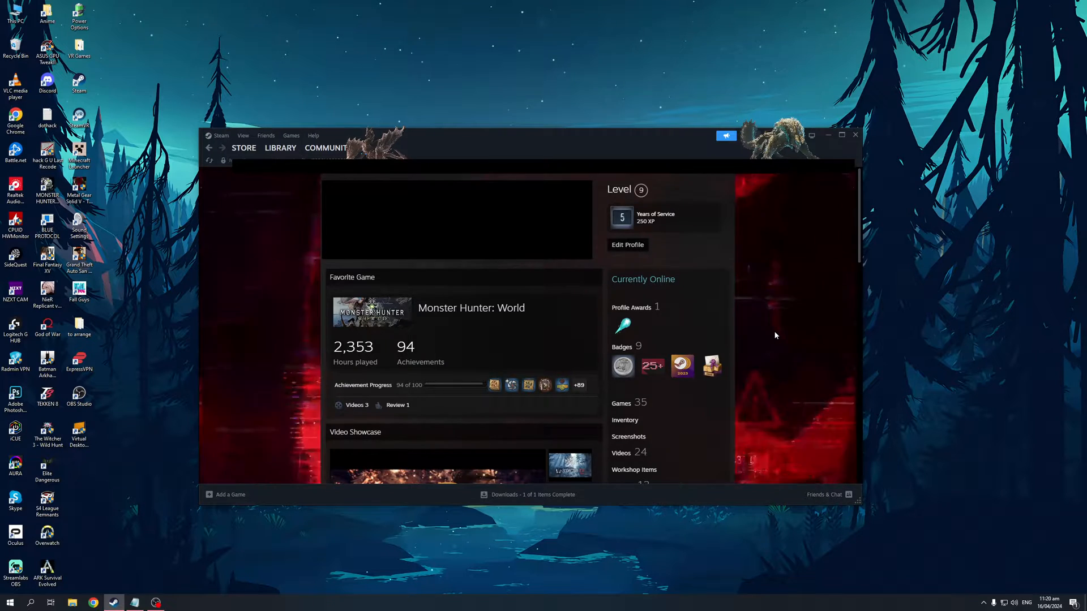
pyautogui.scroll(-3)
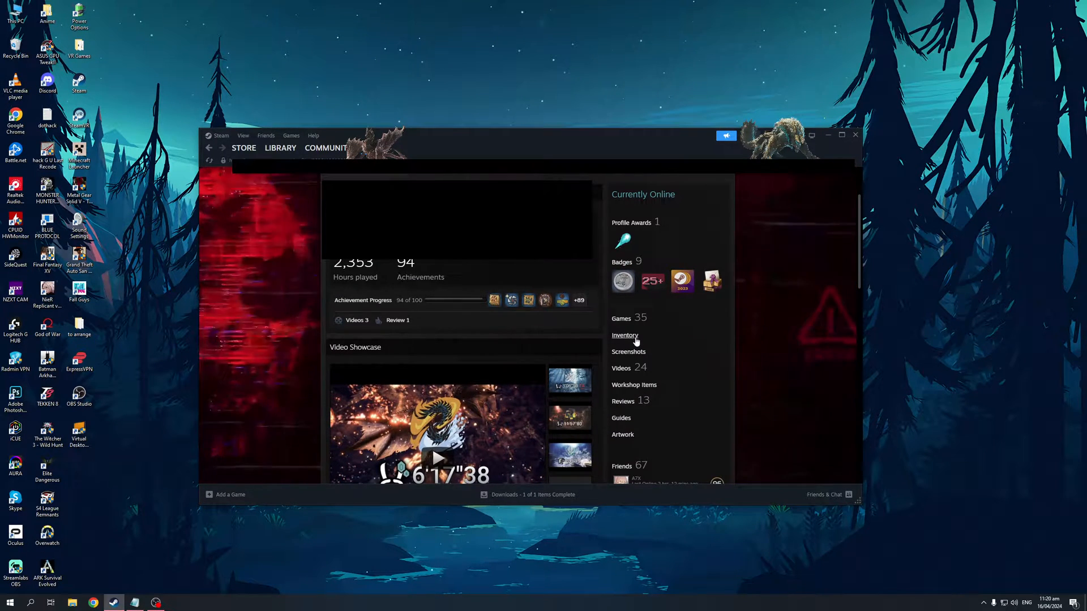
pyautogui.moveTo(680, 375)
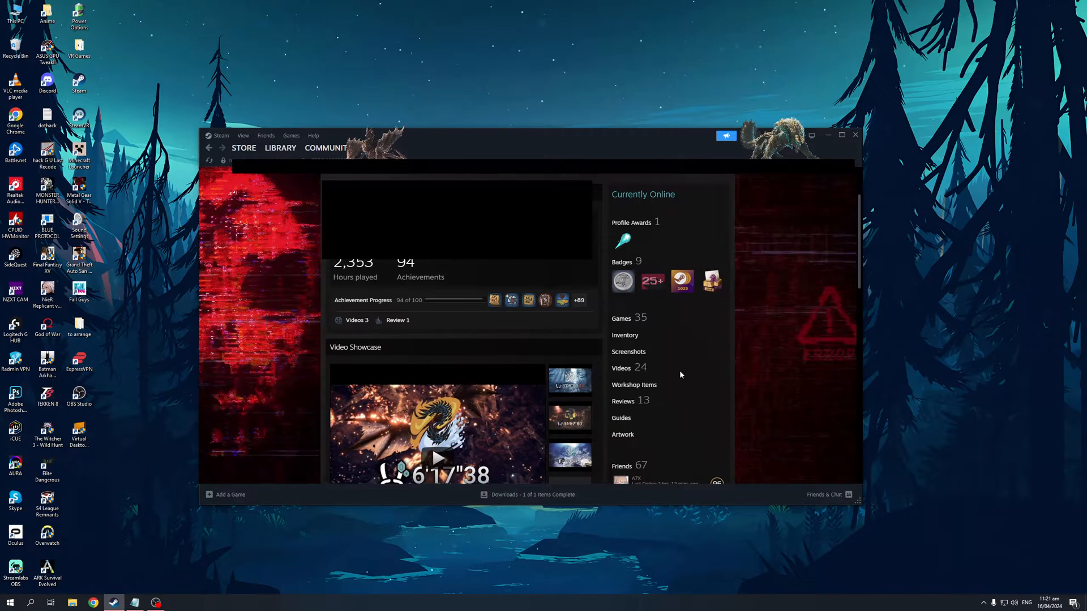
pyautogui.moveTo(627, 360)
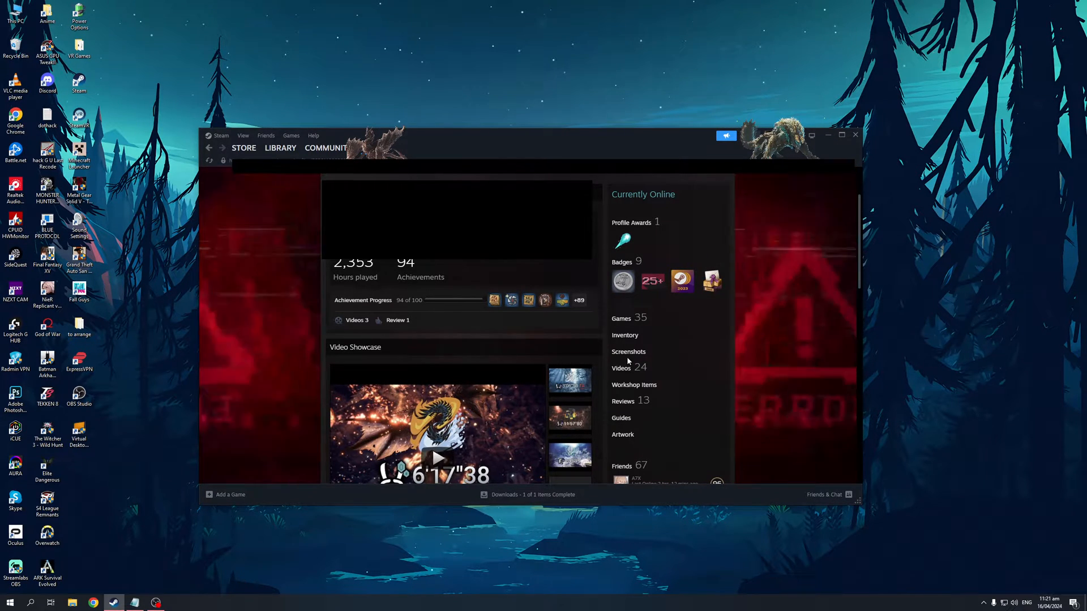
pyautogui.click(628, 352)
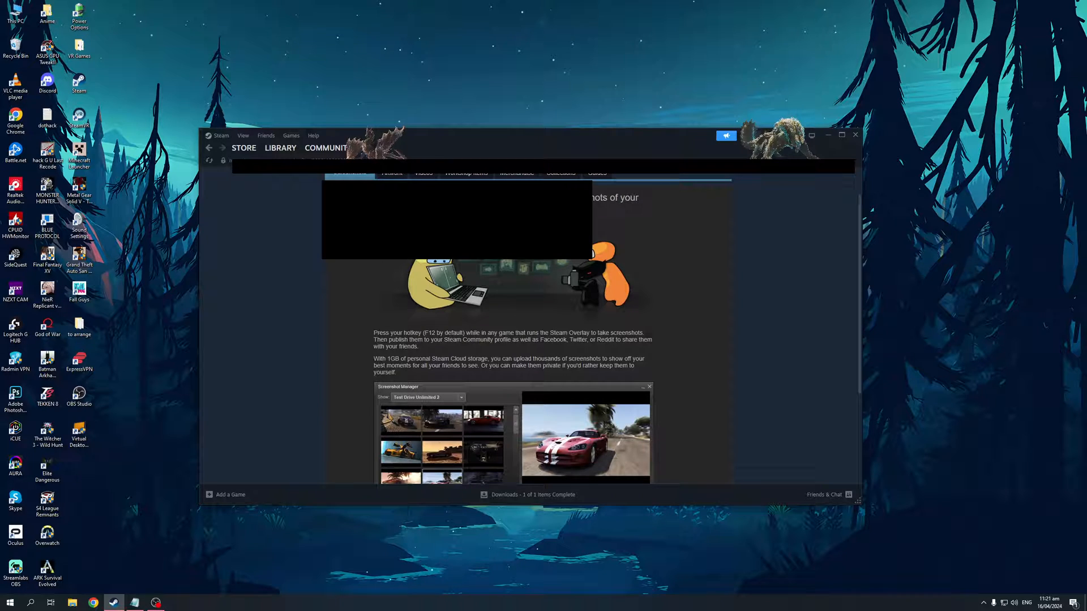
pyautogui.moveTo(193, 588)
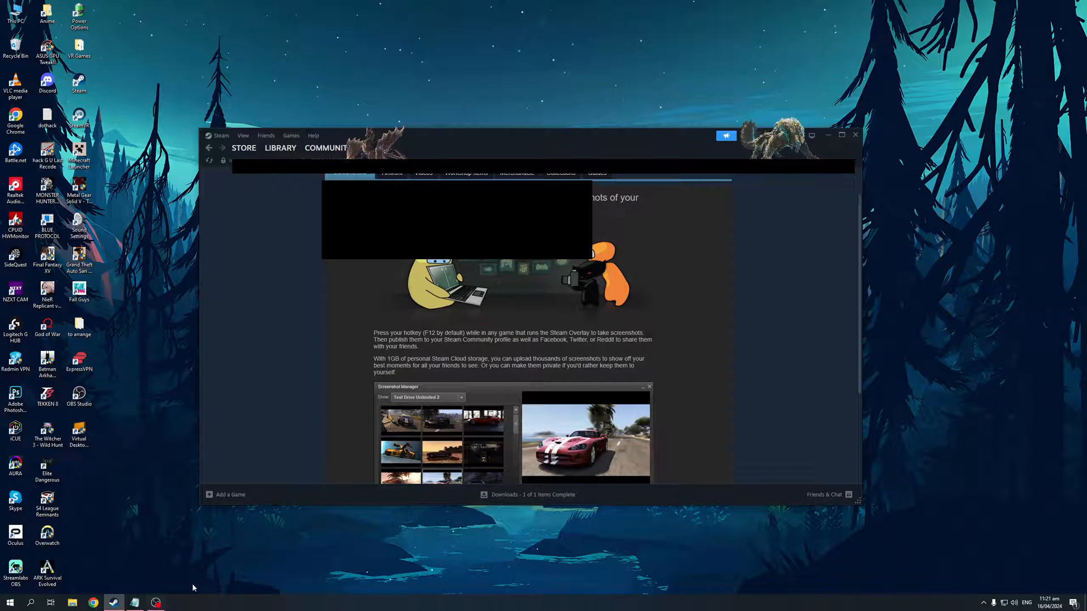
pyautogui.moveTo(284, 428)
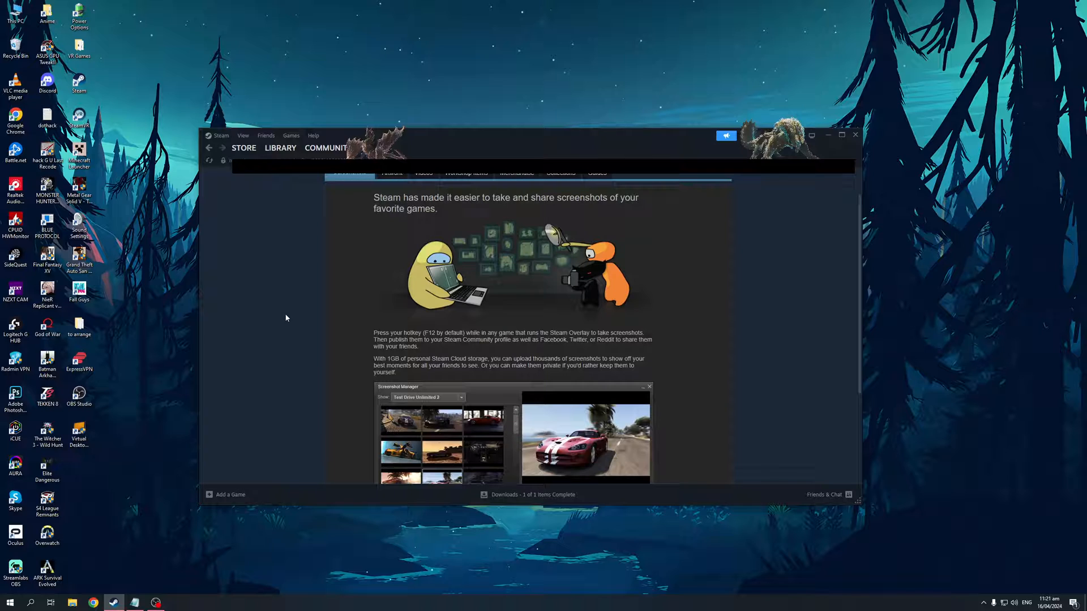
pyautogui.moveTo(369, 217)
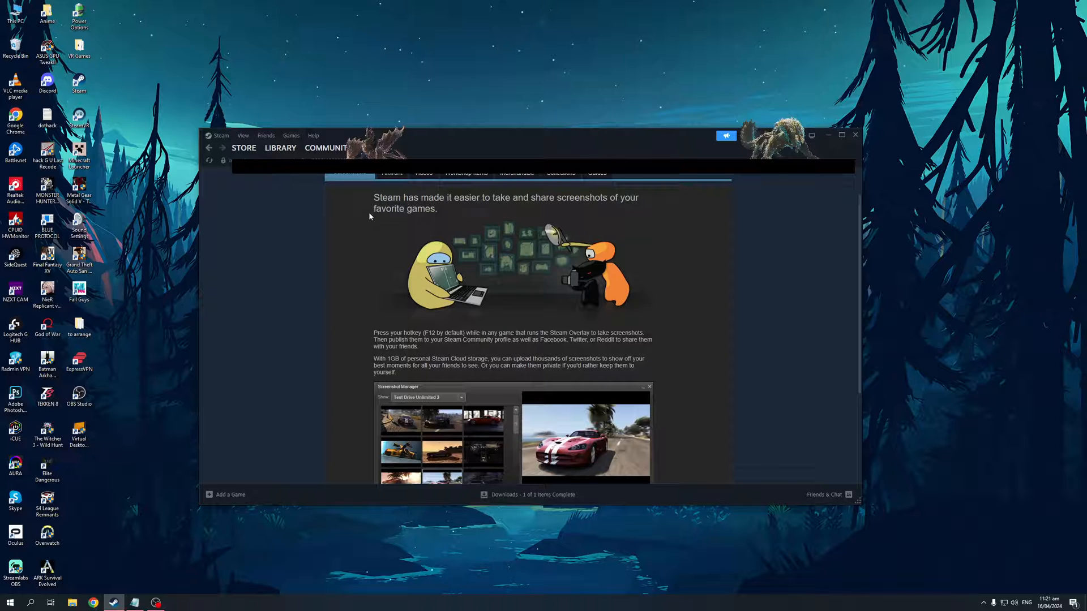
pyautogui.moveTo(428, 211)
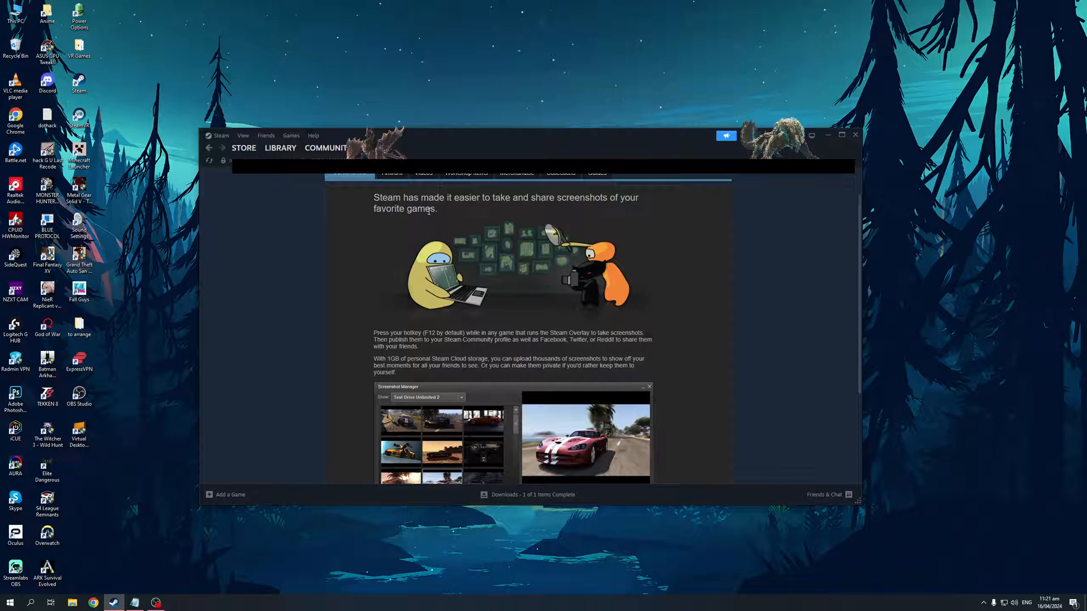
pyautogui.moveTo(768, 243)
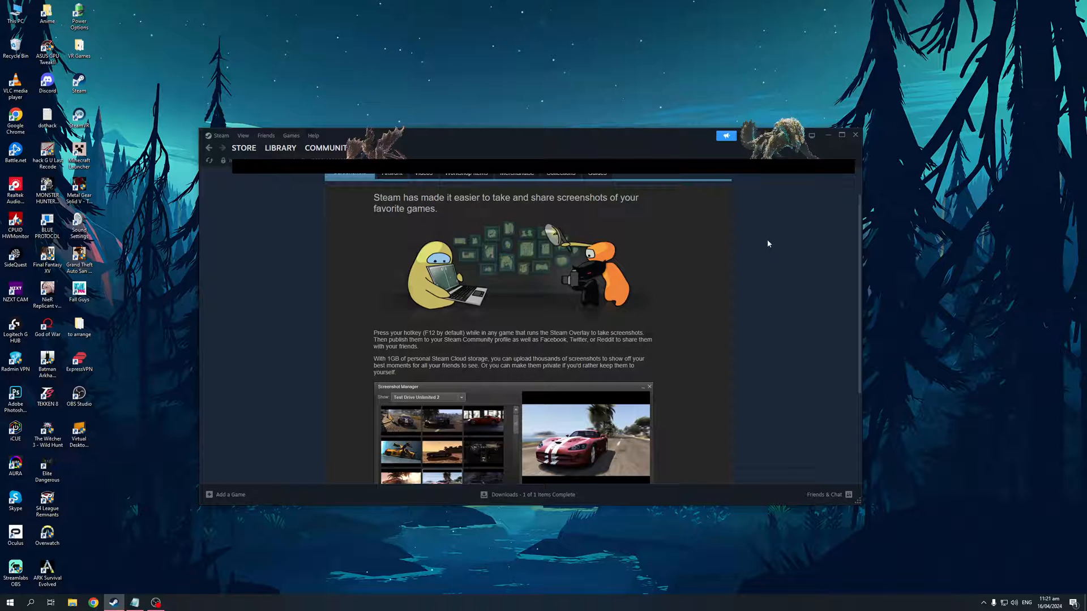
pyautogui.moveTo(380, 357)
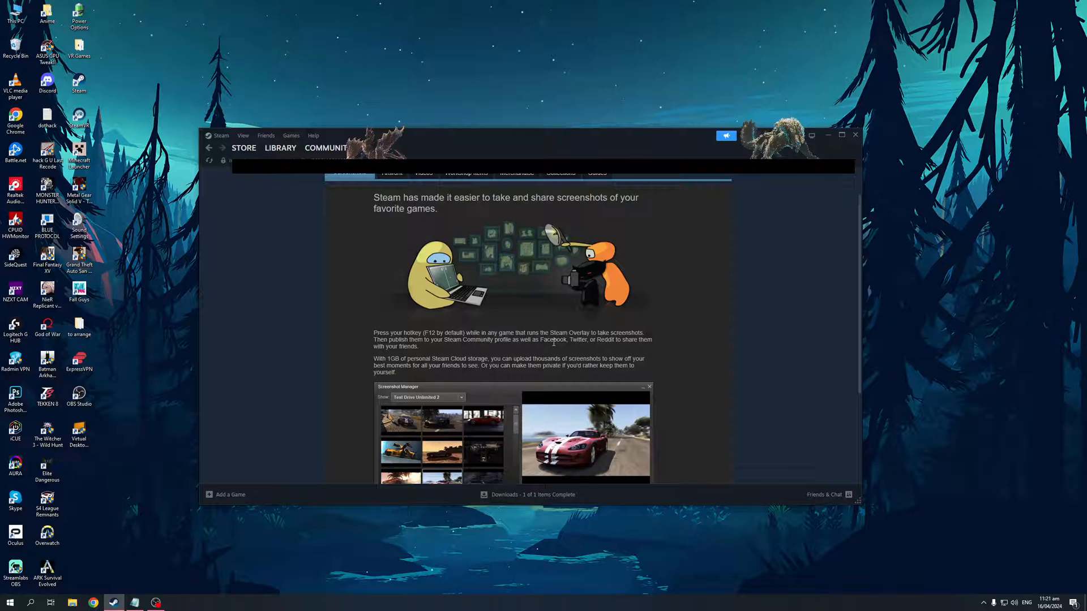
pyautogui.moveTo(669, 356)
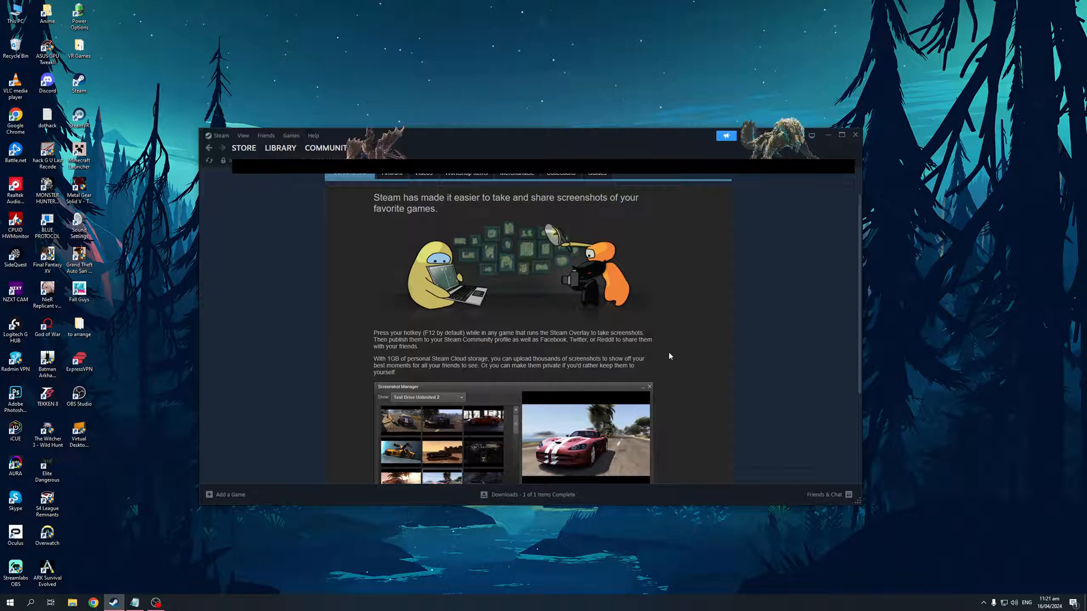
pyautogui.moveTo(450, 363)
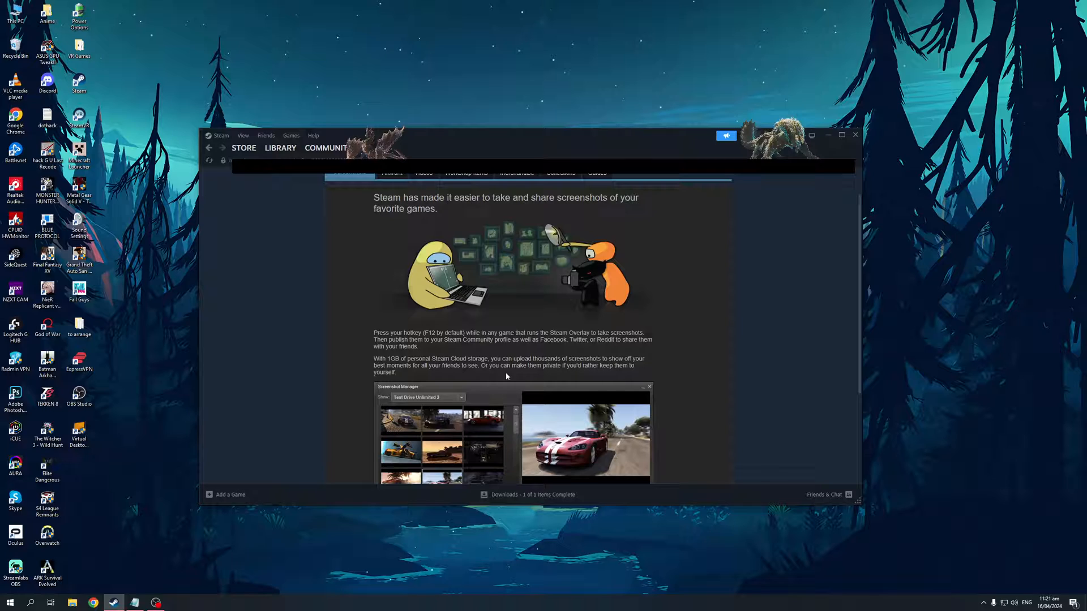
pyautogui.moveTo(472, 376)
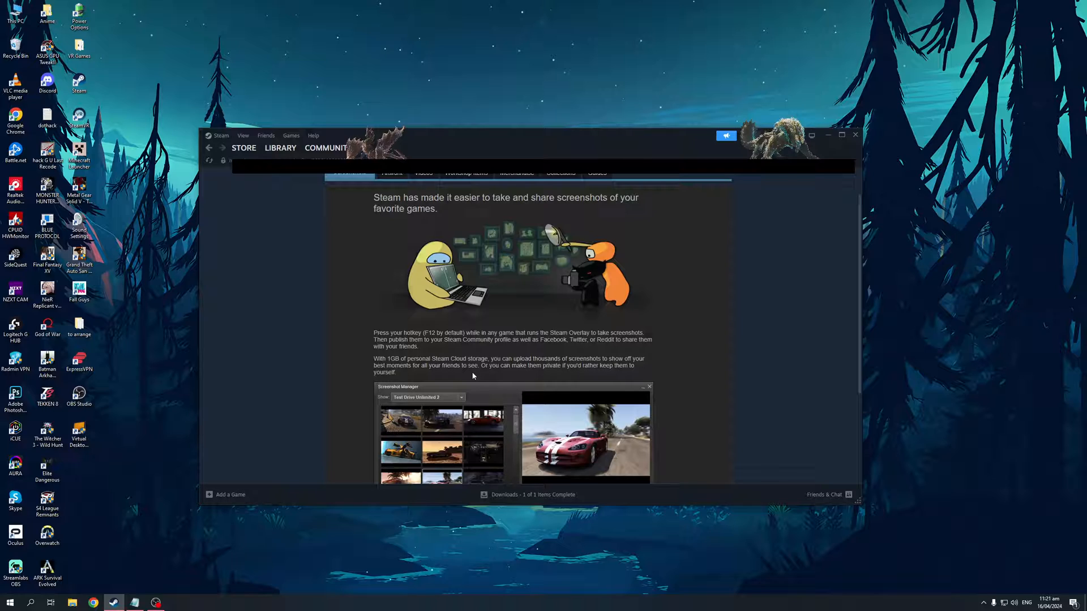
pyautogui.moveTo(552, 379)
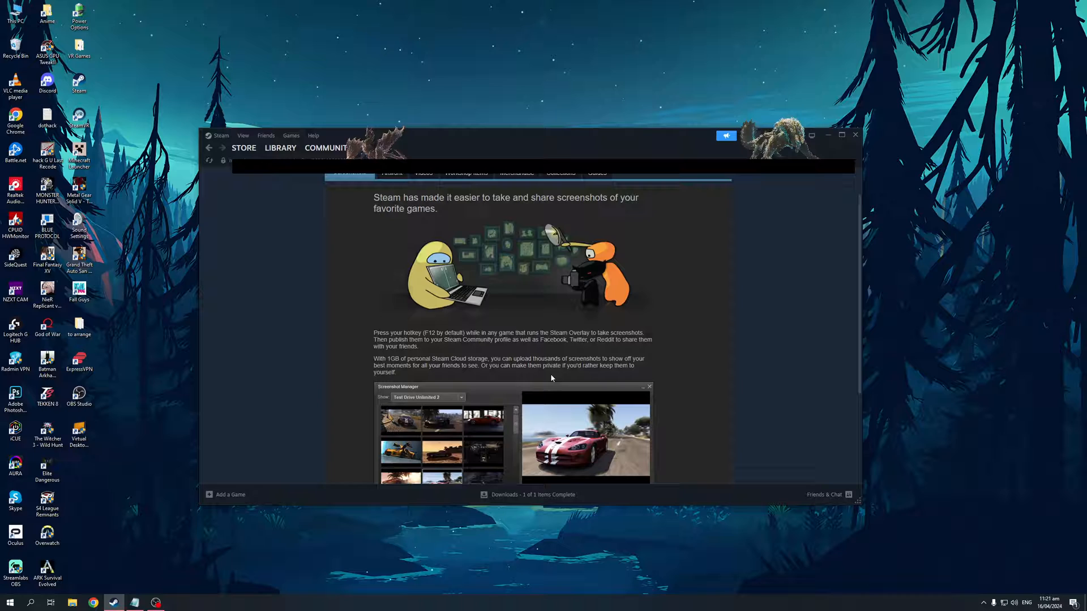
pyautogui.scroll(-3)
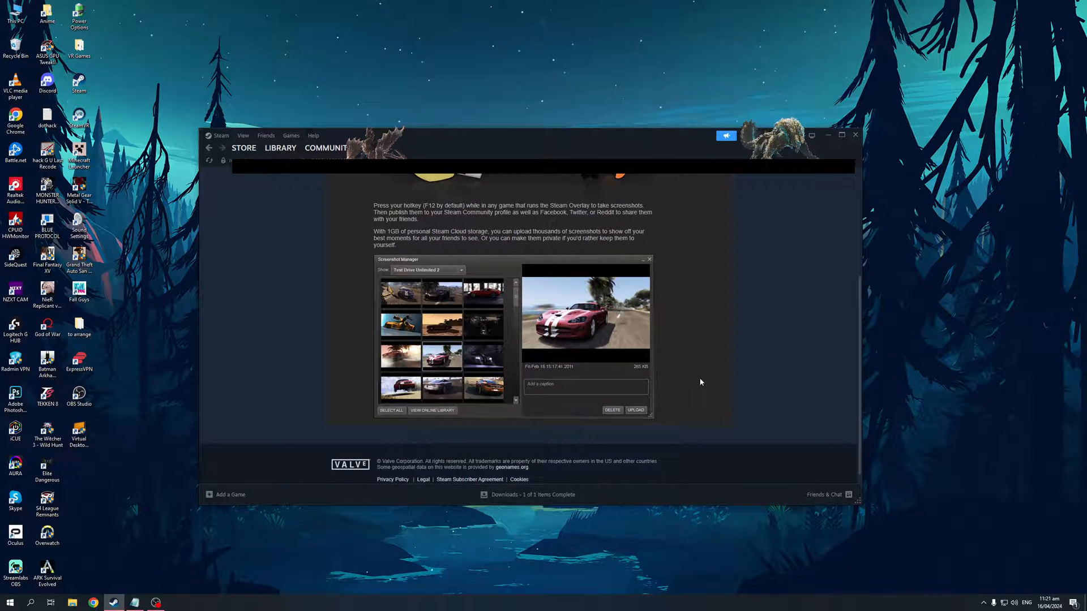
pyautogui.scroll(3)
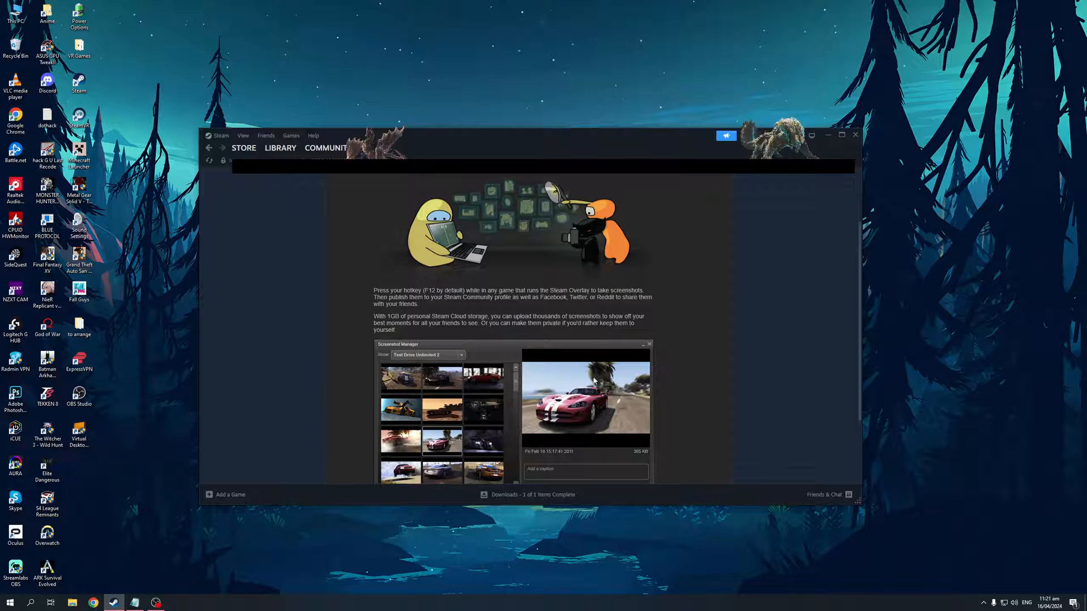
pyautogui.moveTo(700, 390)
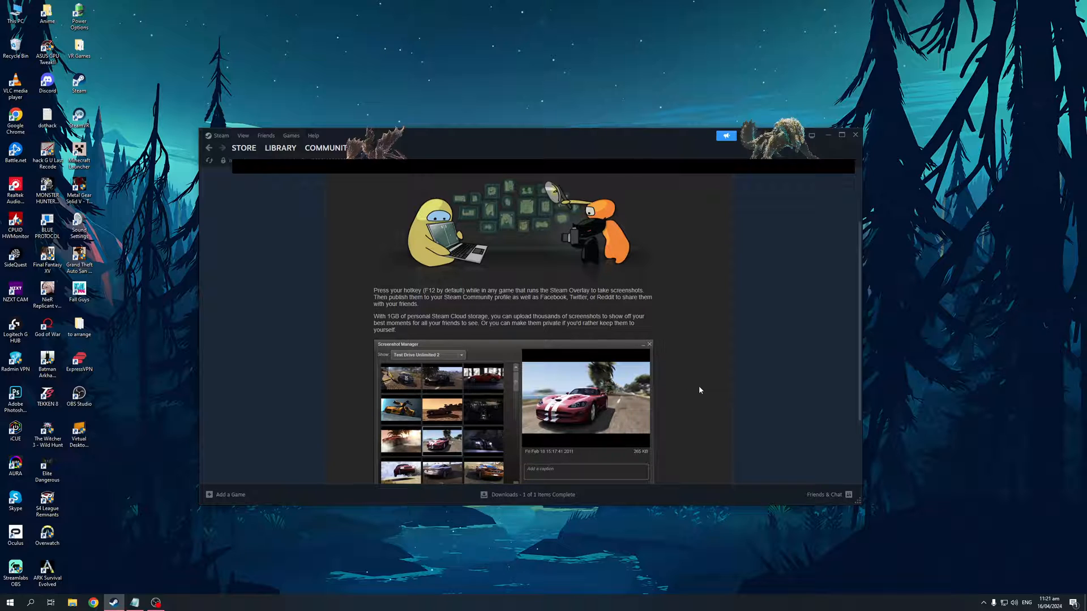
pyautogui.moveTo(677, 388)
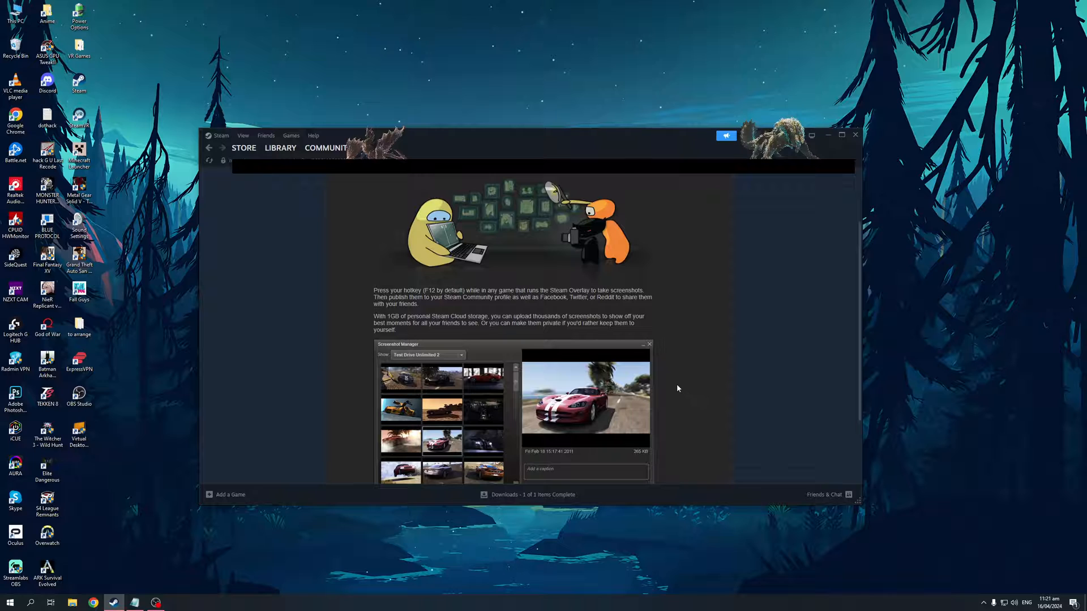
pyautogui.moveTo(349, 225)
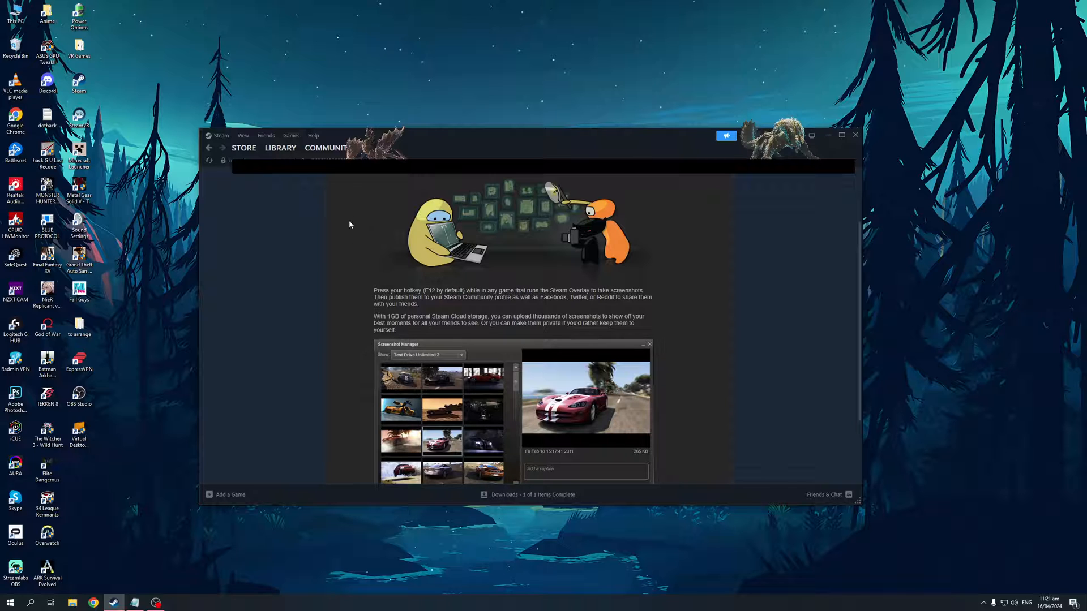
pyautogui.scroll(3)
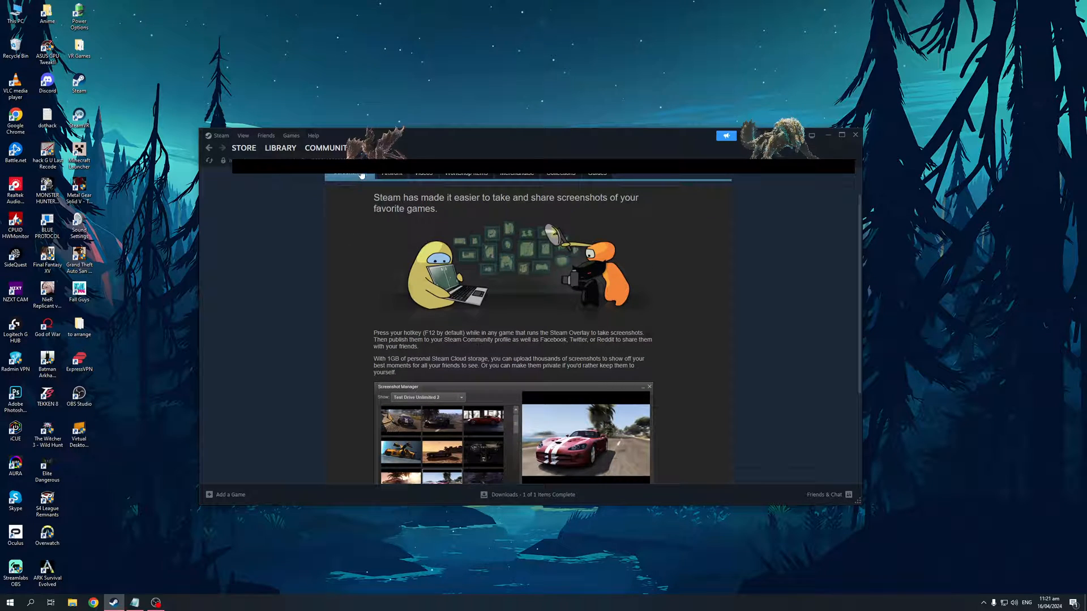
pyautogui.moveTo(320, 220)
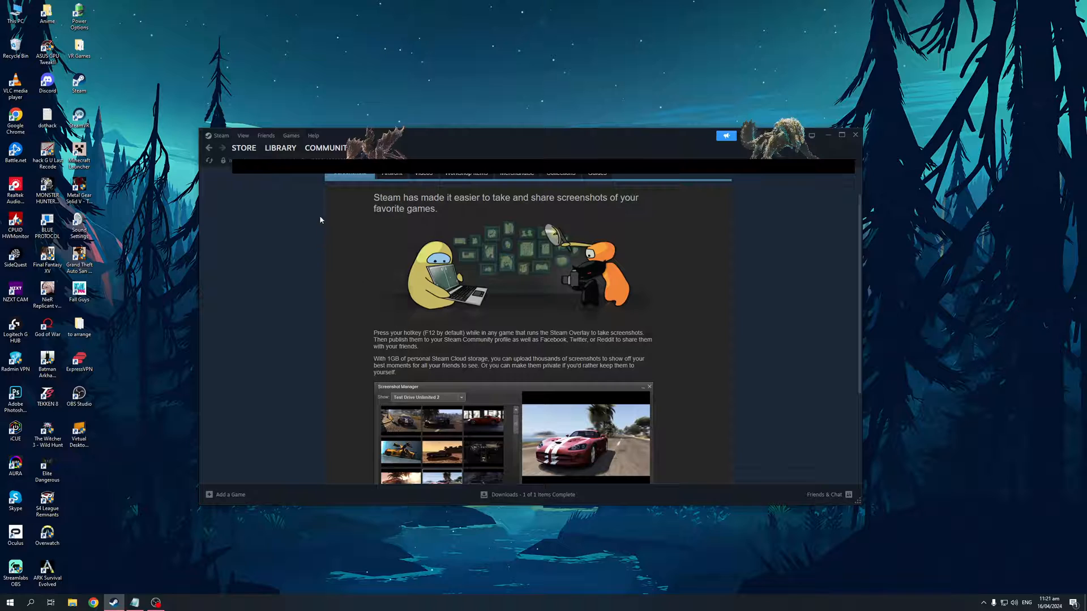
pyautogui.moveTo(617, 387)
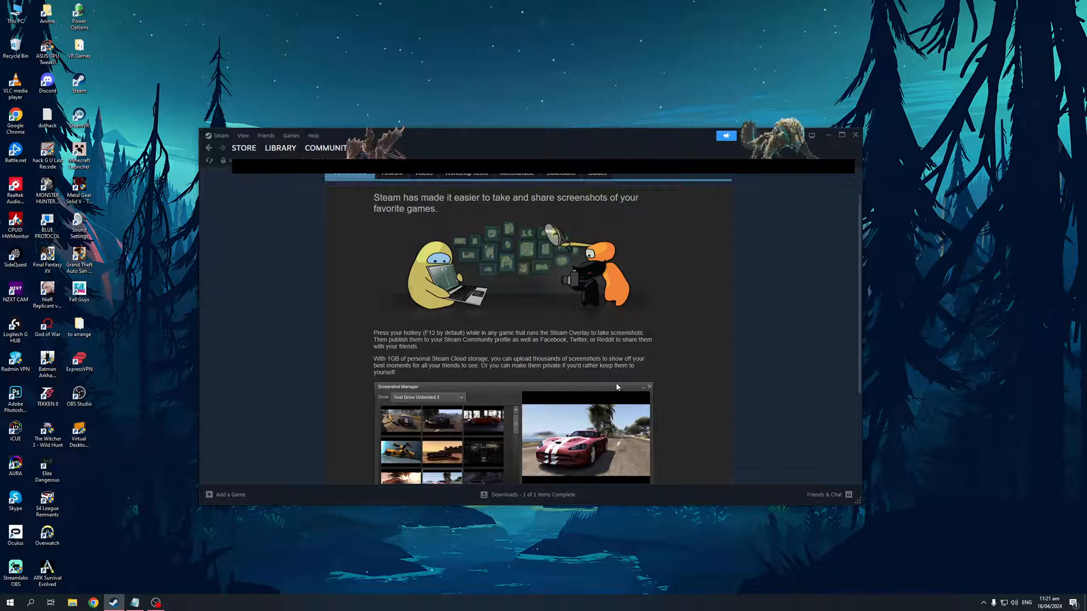
pyautogui.moveTo(684, 299)
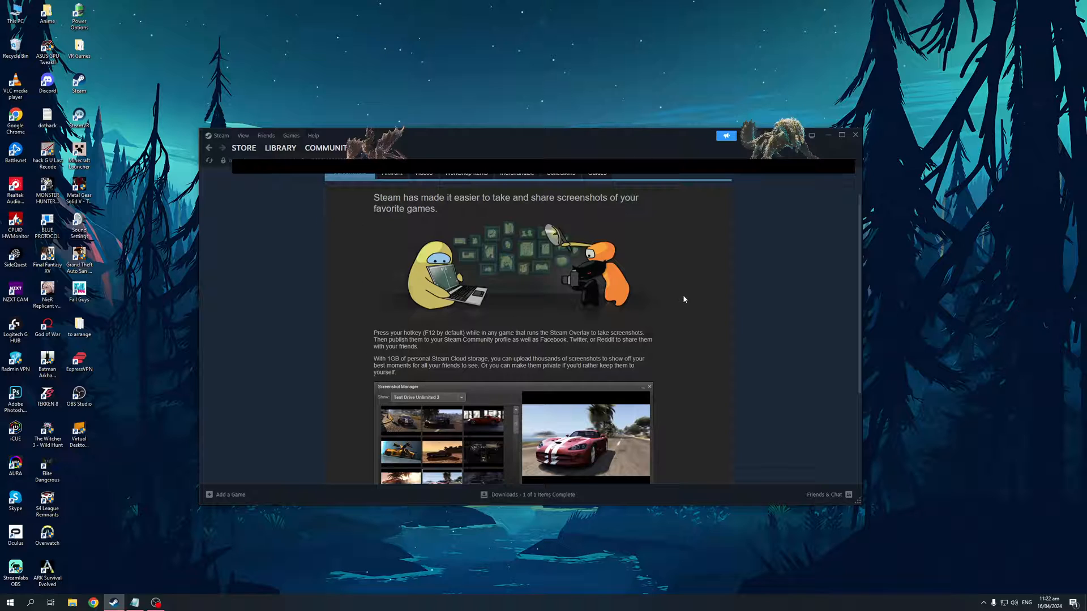
pyautogui.moveTo(474, 420)
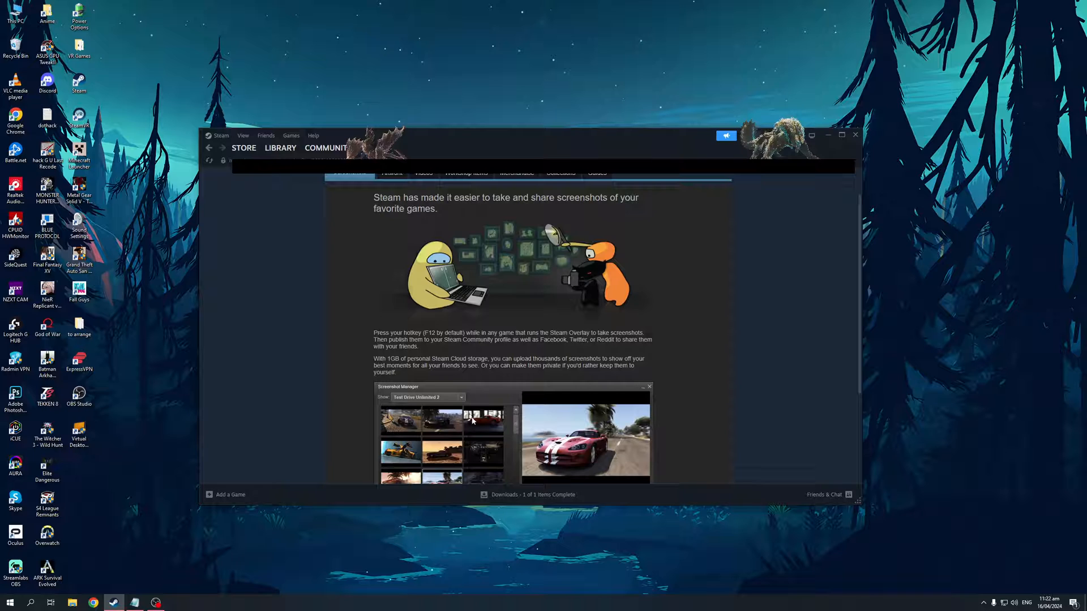
# Step: Return to the library home with What's New and Recent Games
pyautogui.click(280, 148)
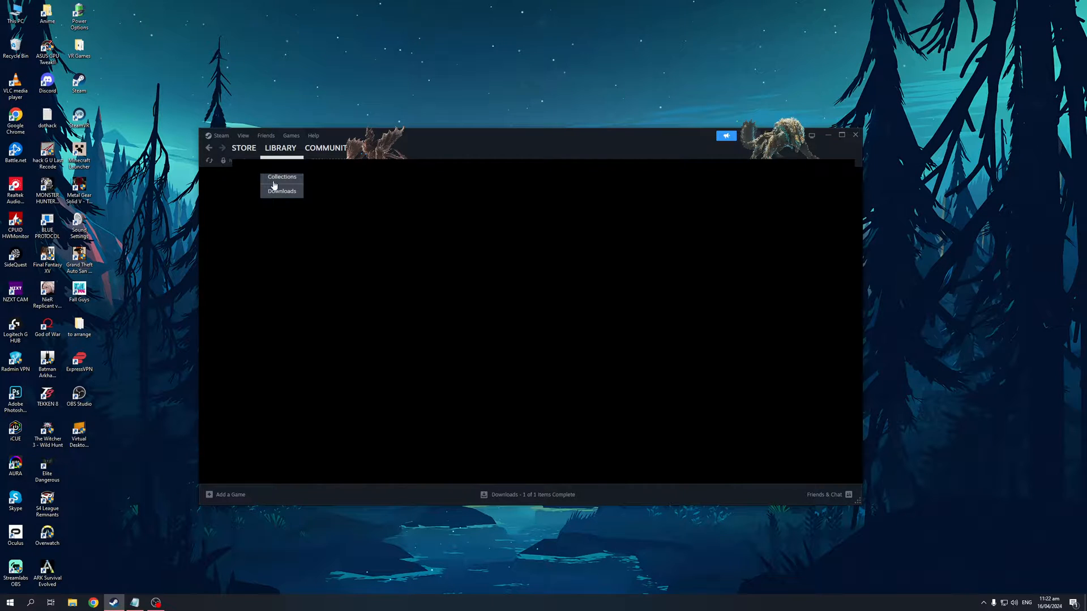
pyautogui.click(280, 147)
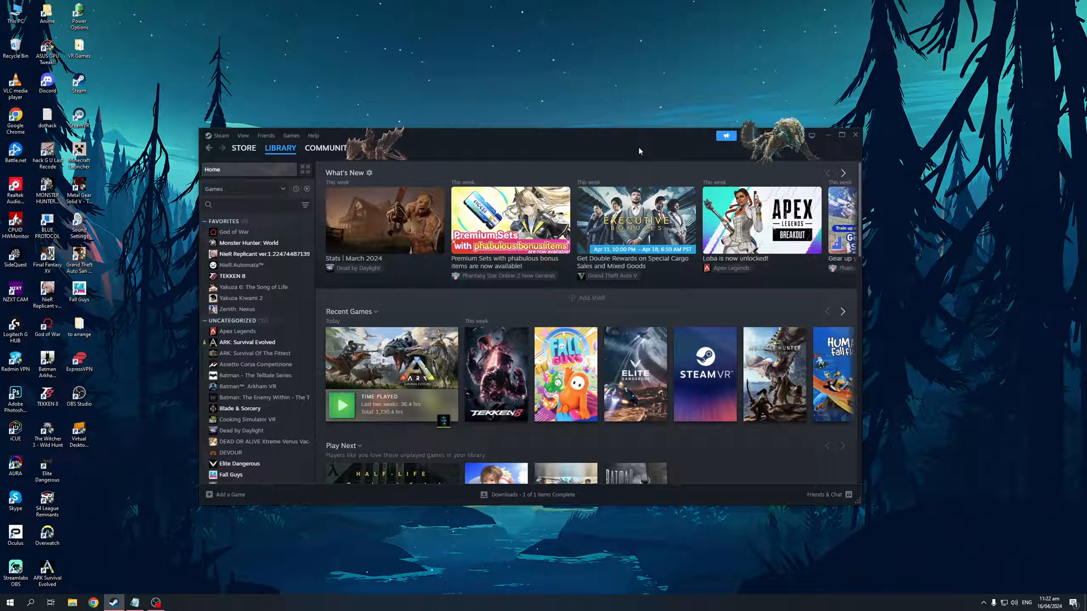
pyautogui.moveTo(609, 148)
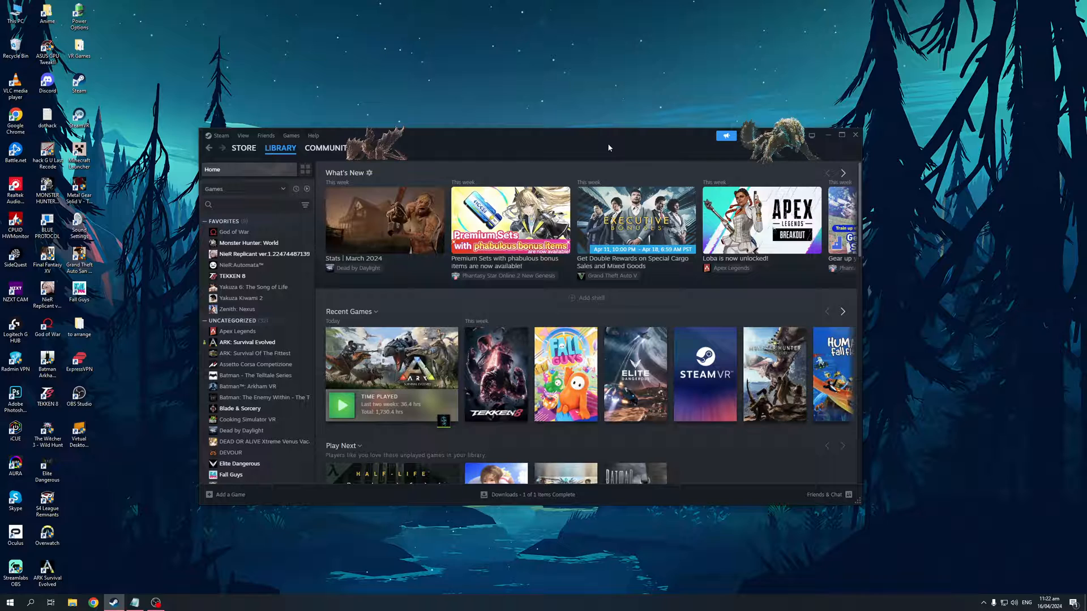